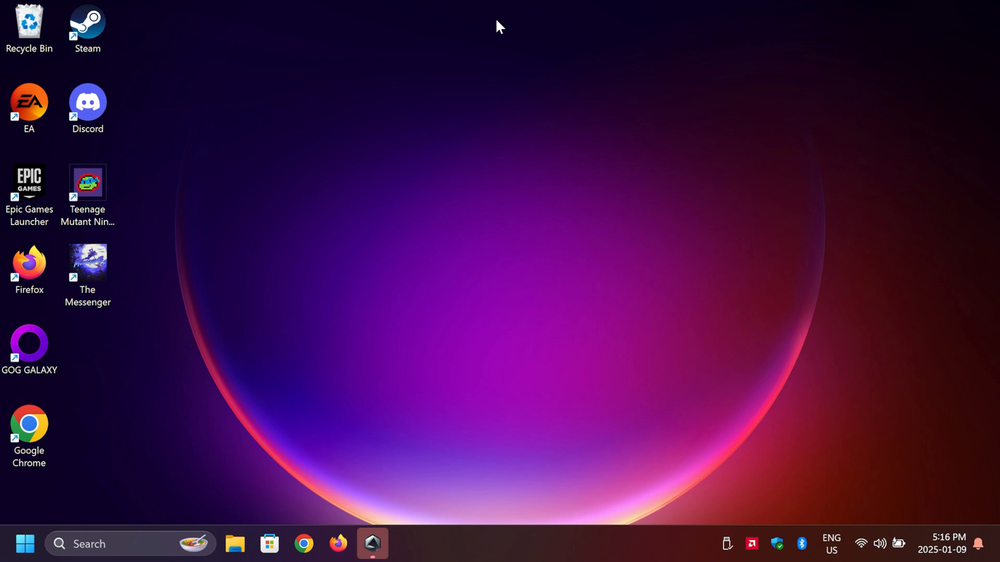
pyautogui.moveTo(314, 473)
pyautogui.write('chris titus')
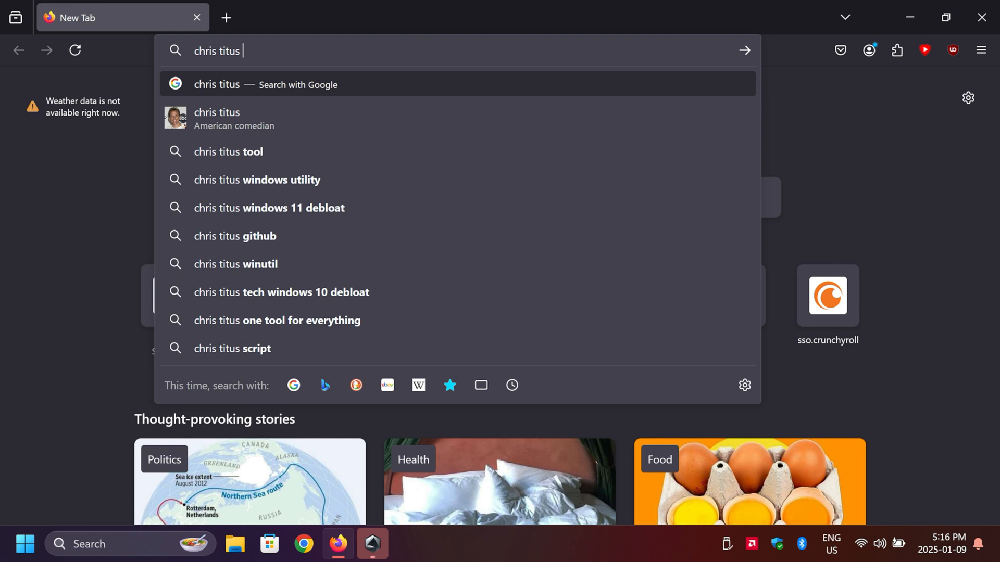
# - Search Google for 'chris titus github' in Firefox
pyautogui.click(236, 236)
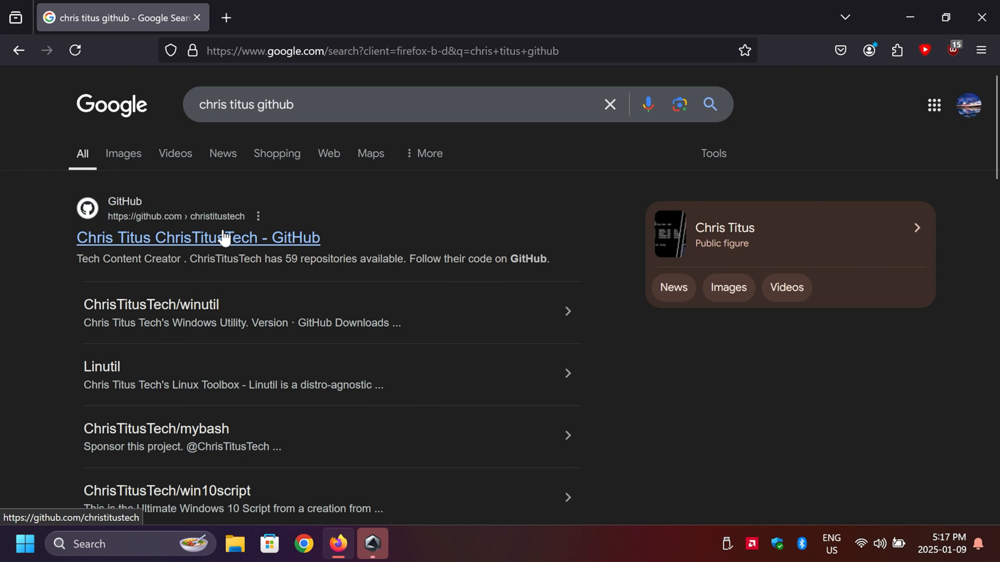
# - Open the ChrisTitusTech GitHub profile and scroll through its repositories
pyautogui.click(198, 238)
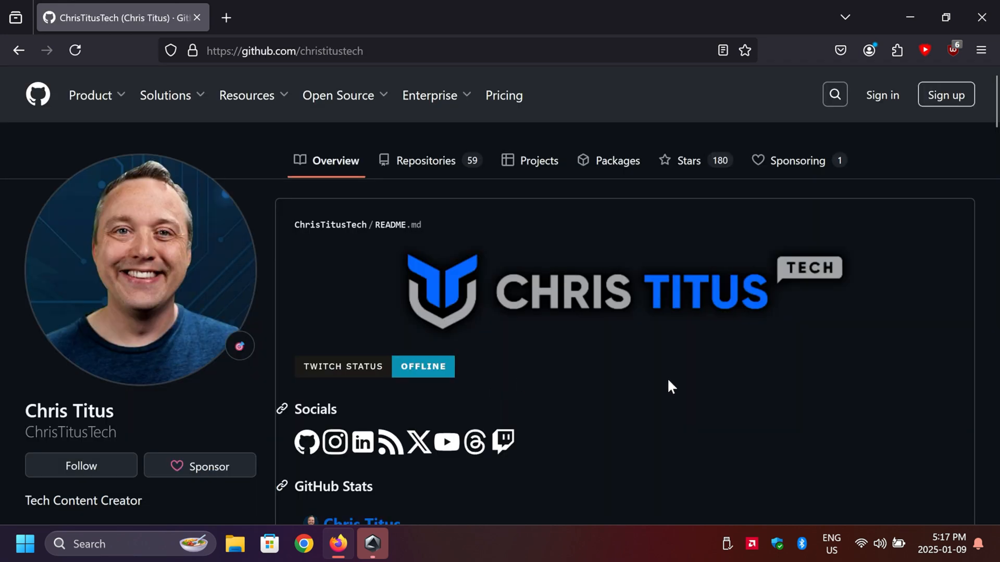
pyautogui.scroll(-3)
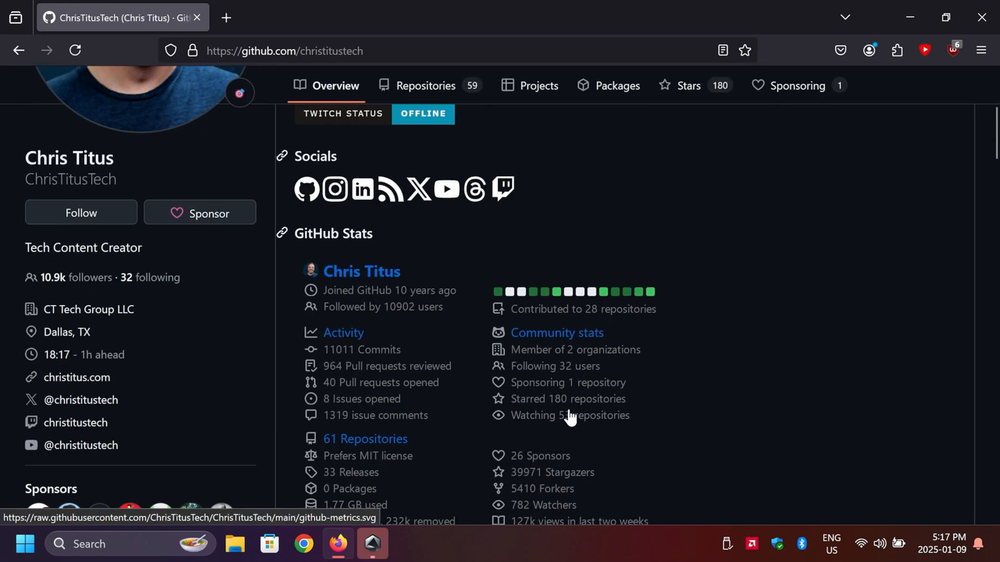
pyautogui.scroll(-3)
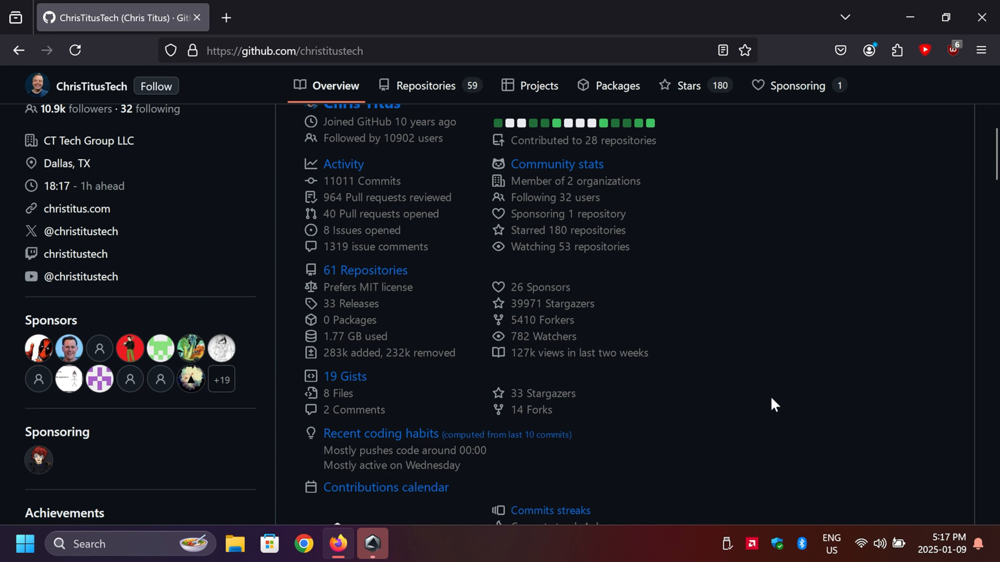
pyautogui.moveTo(725, 355)
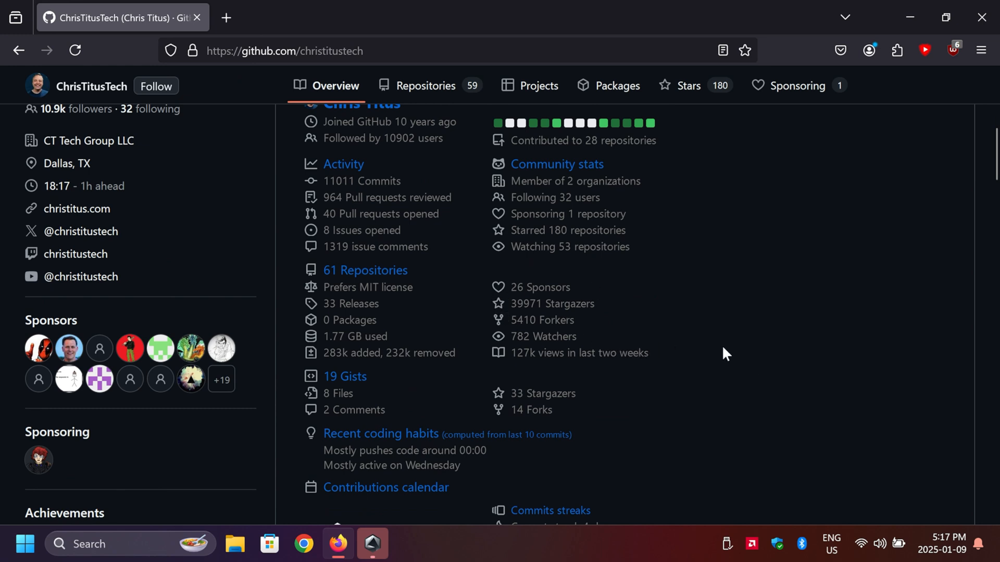
pyautogui.scroll(-3)
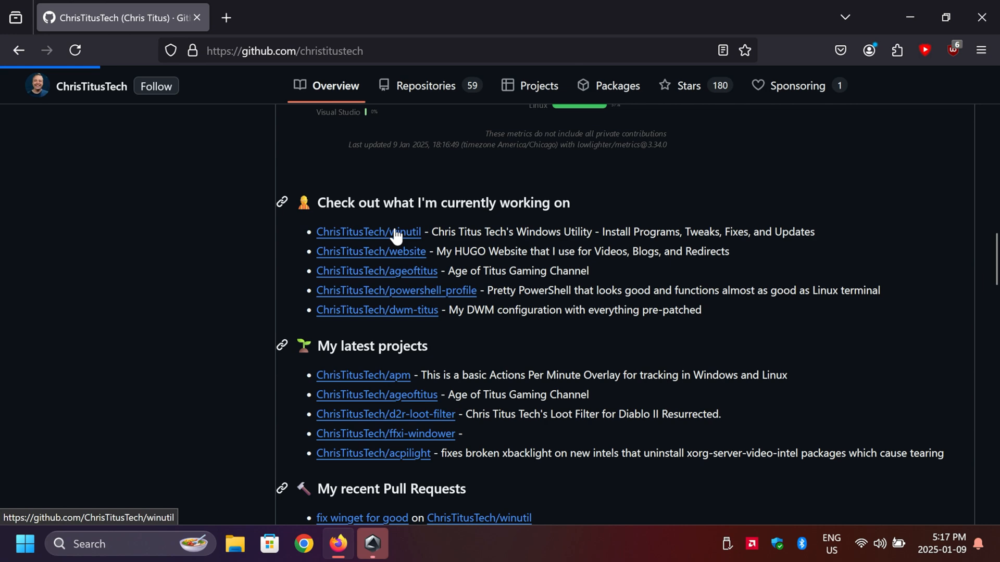
# - Open the winutil repository and copy its Stable Branch launch command
pyautogui.click(369, 231)
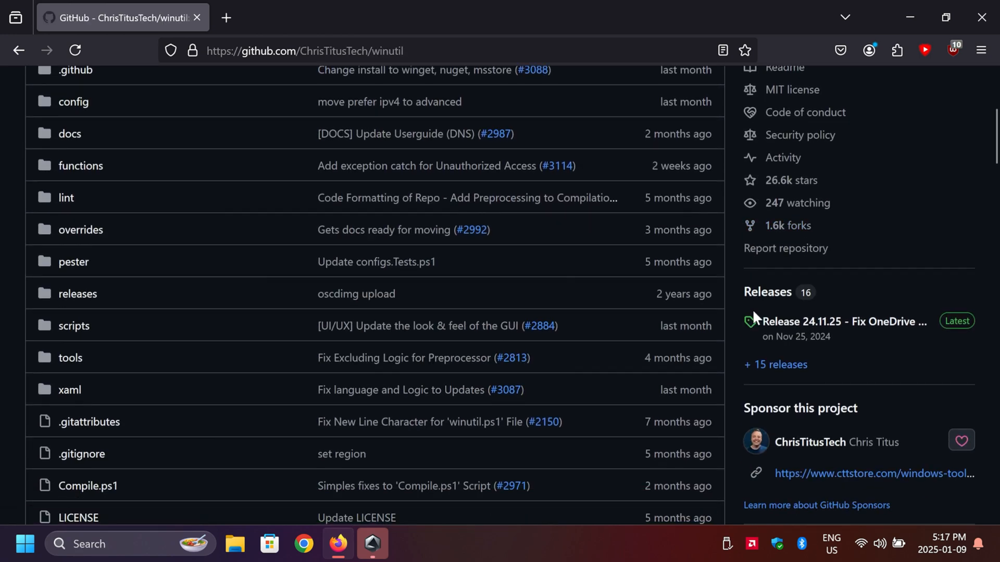
pyautogui.scroll(-3)
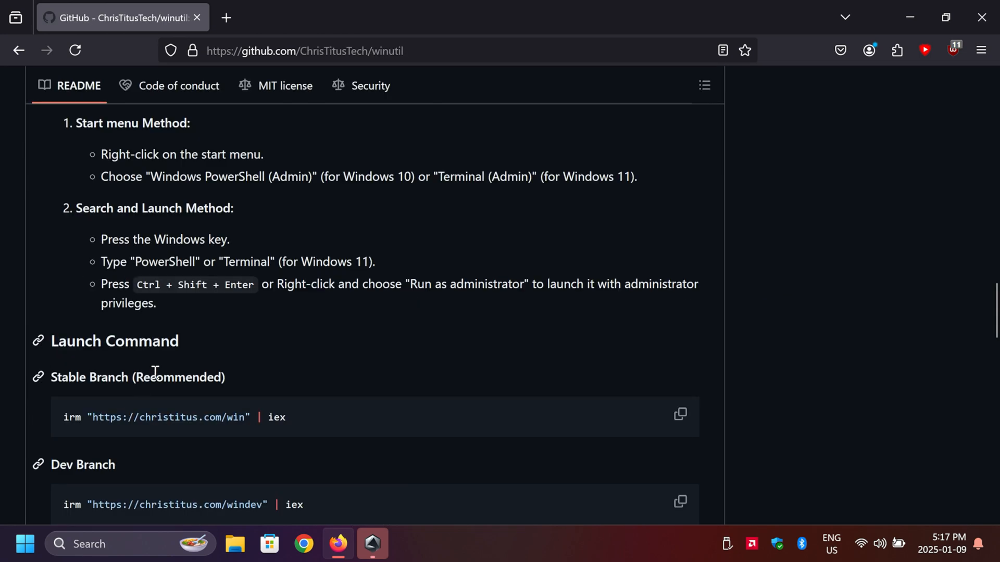
pyautogui.scroll(-3)
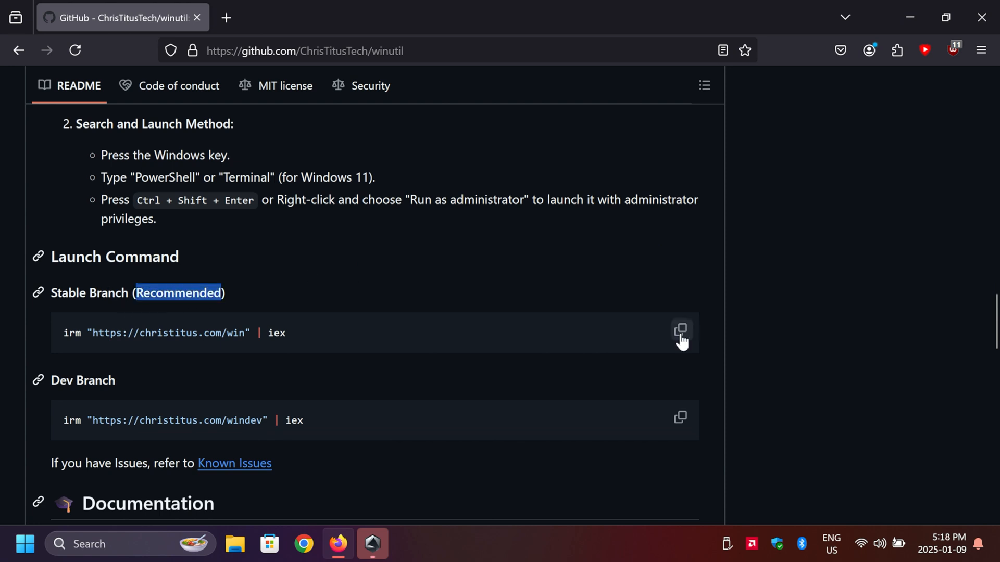
pyautogui.click(680, 332)
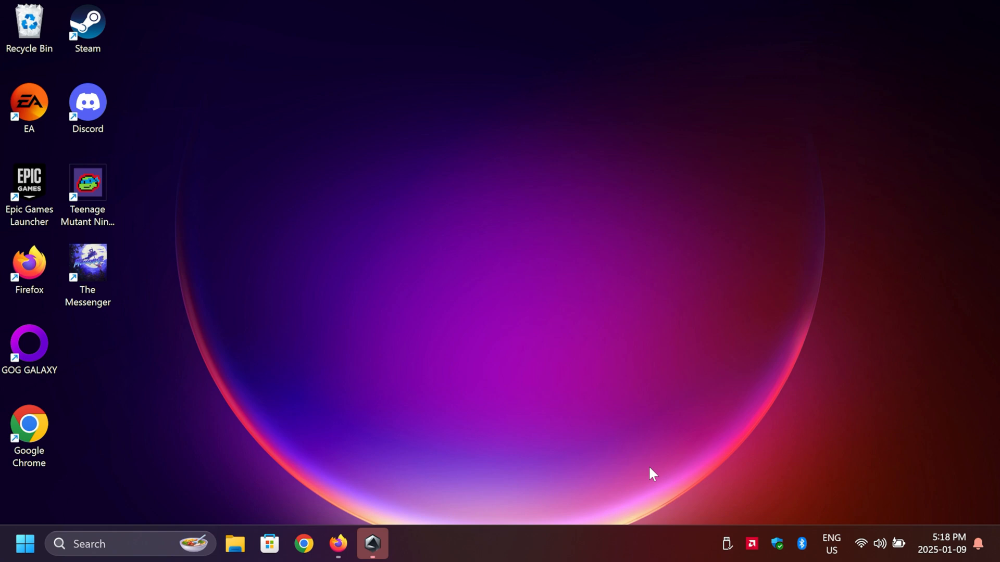
pyautogui.moveTo(671, 461)
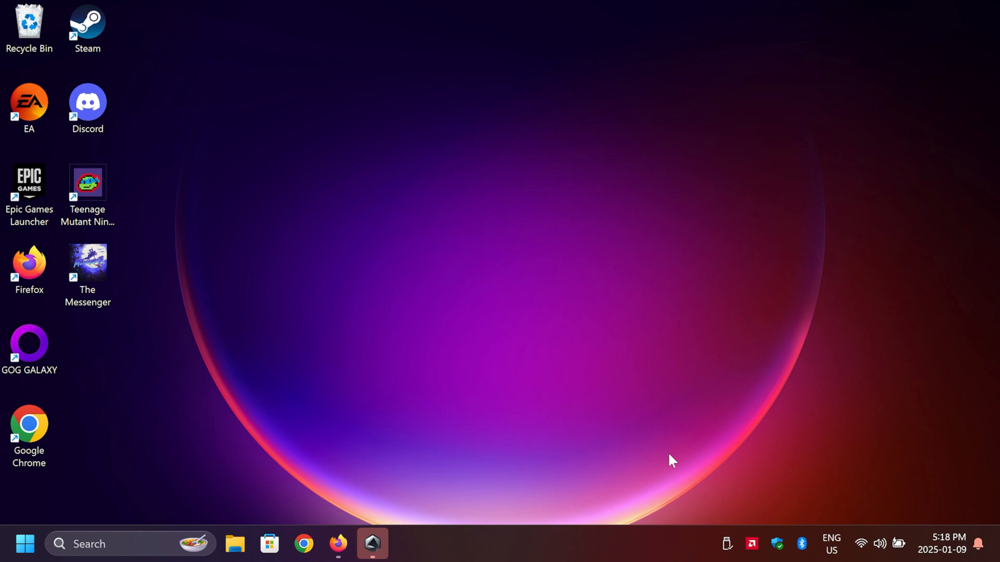
# - Search the Start menu for 'power' to find Windows PowerShell
pyautogui.click(96, 543)
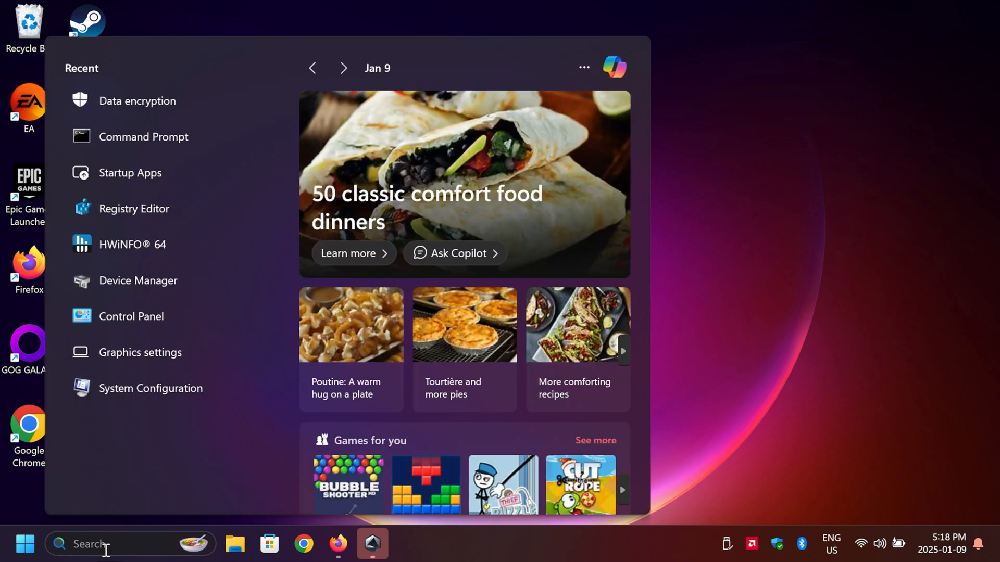
pyautogui.moveTo(110, 545)
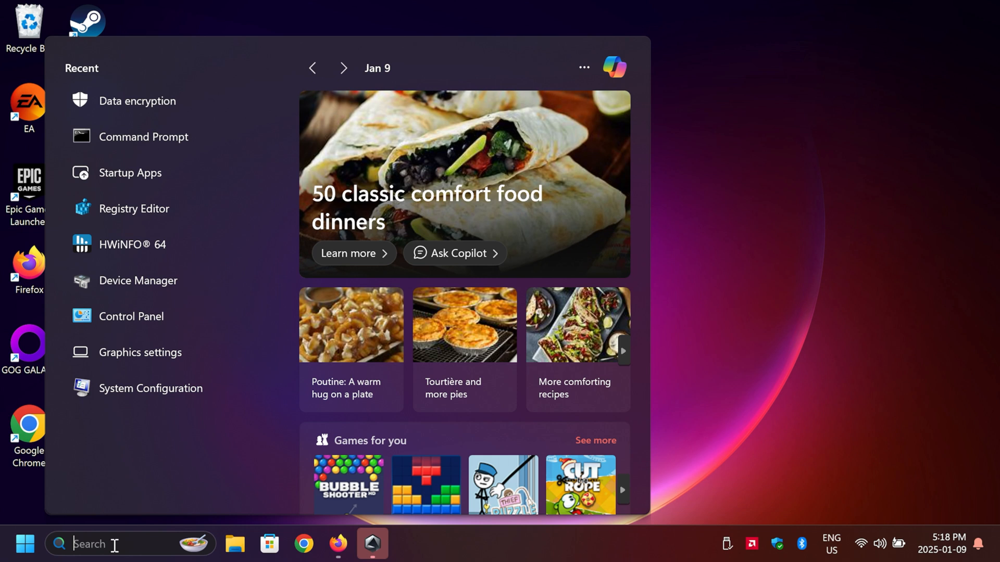
pyautogui.write('power Automate')
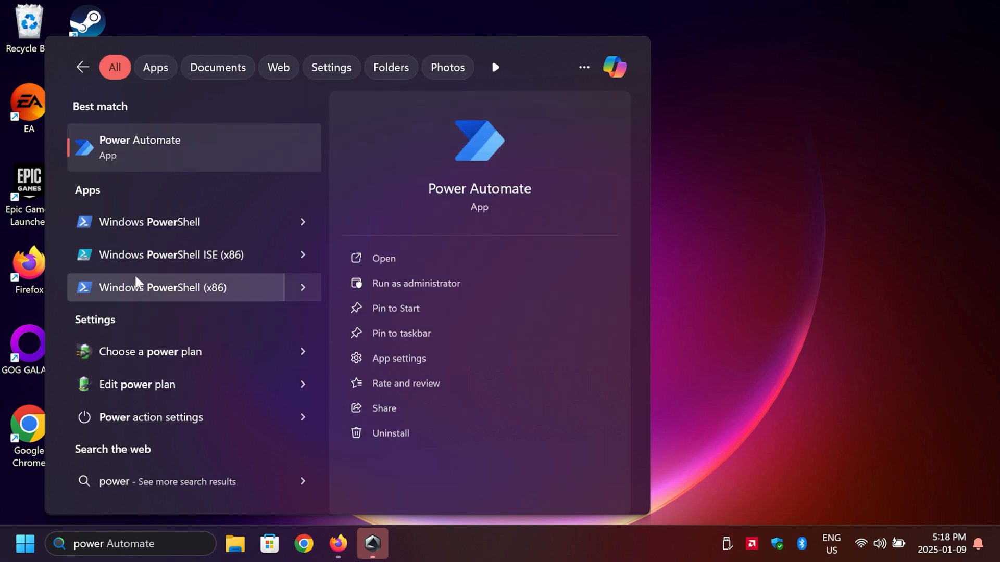
pyautogui.moveTo(150, 221)
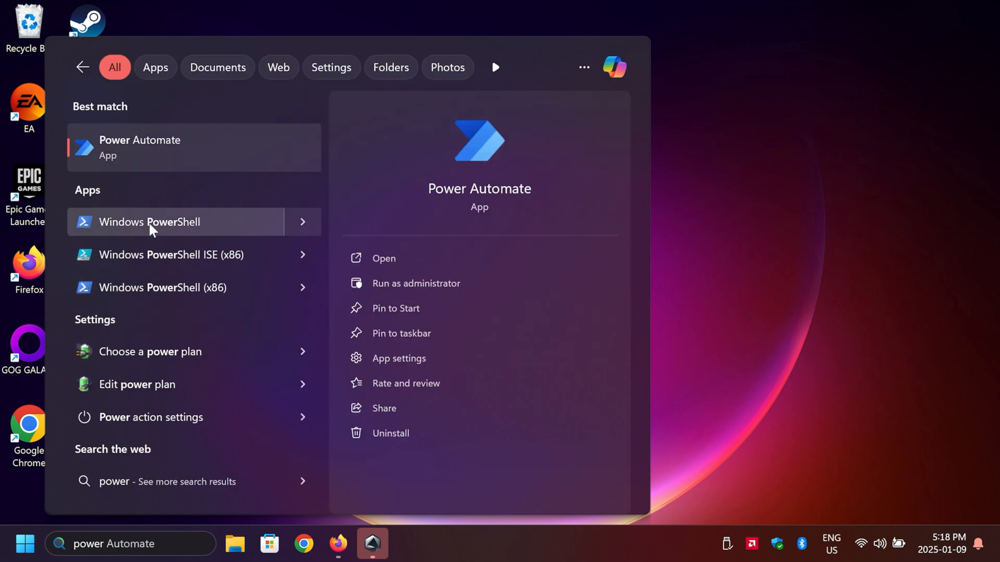
pyautogui.moveTo(237, 255)
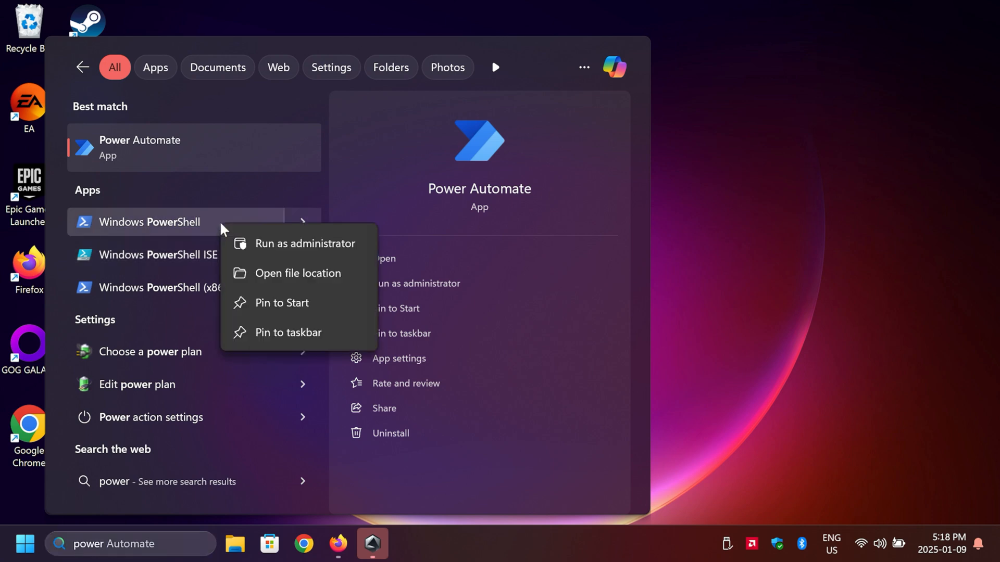
pyautogui.click(306, 244)
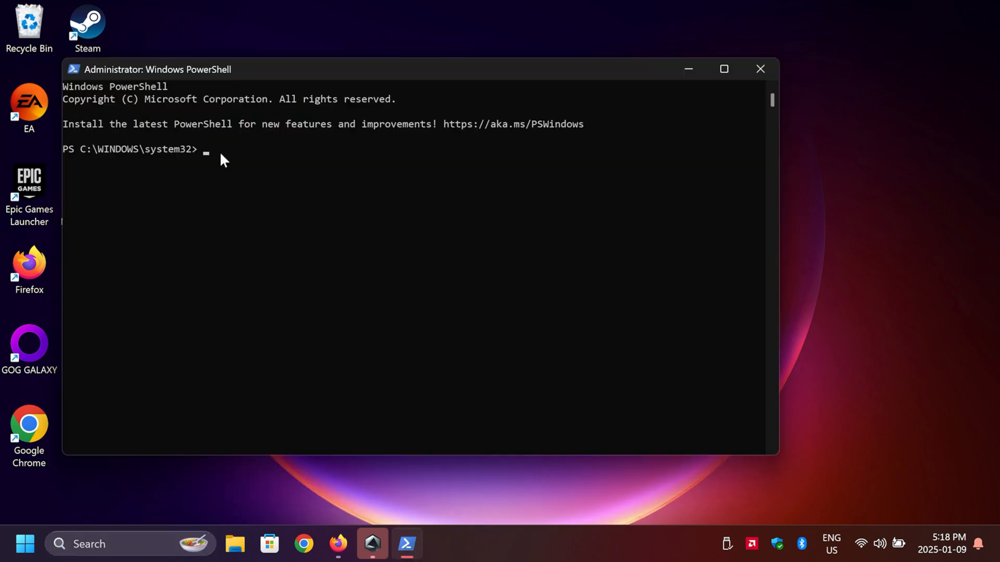
pyautogui.moveTo(214, 151)
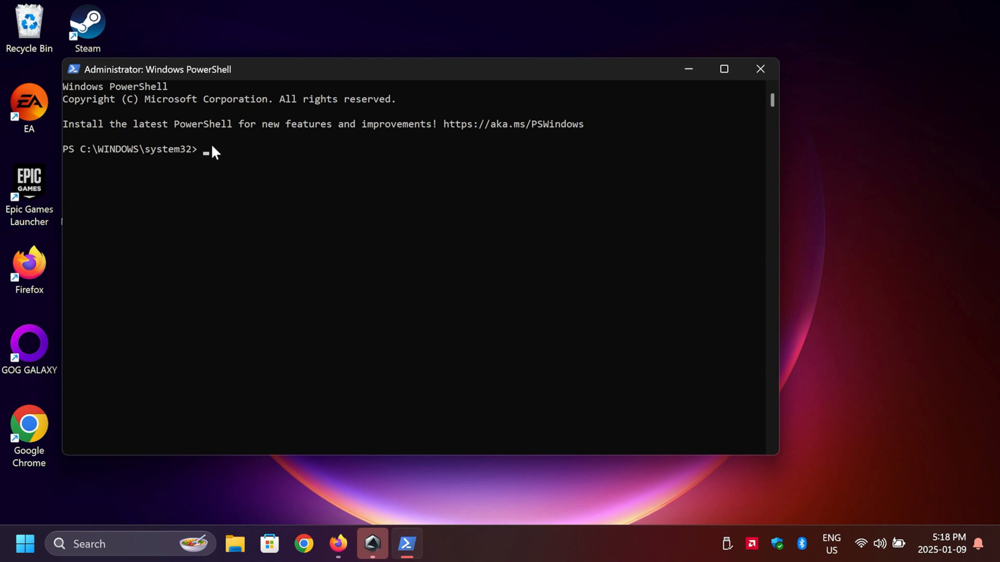
pyautogui.write('irm "https://christitus.com/win" | iex')
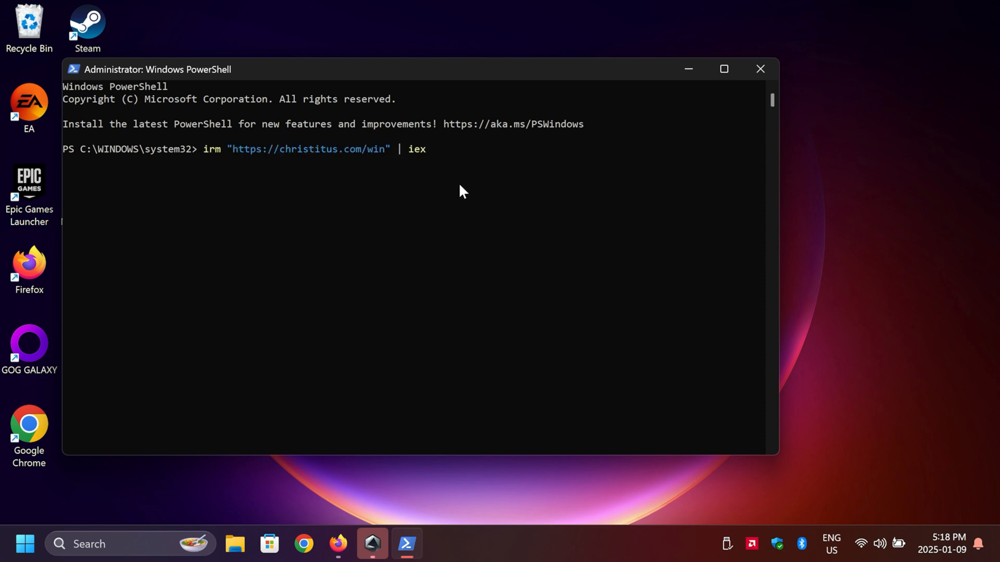
pyautogui.press('Return')
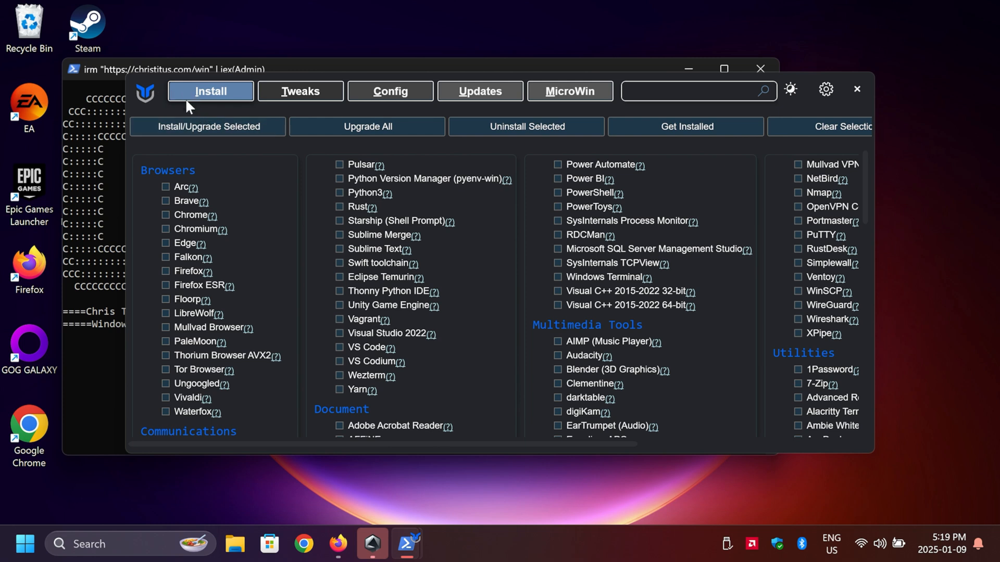
pyautogui.moveTo(248, 187)
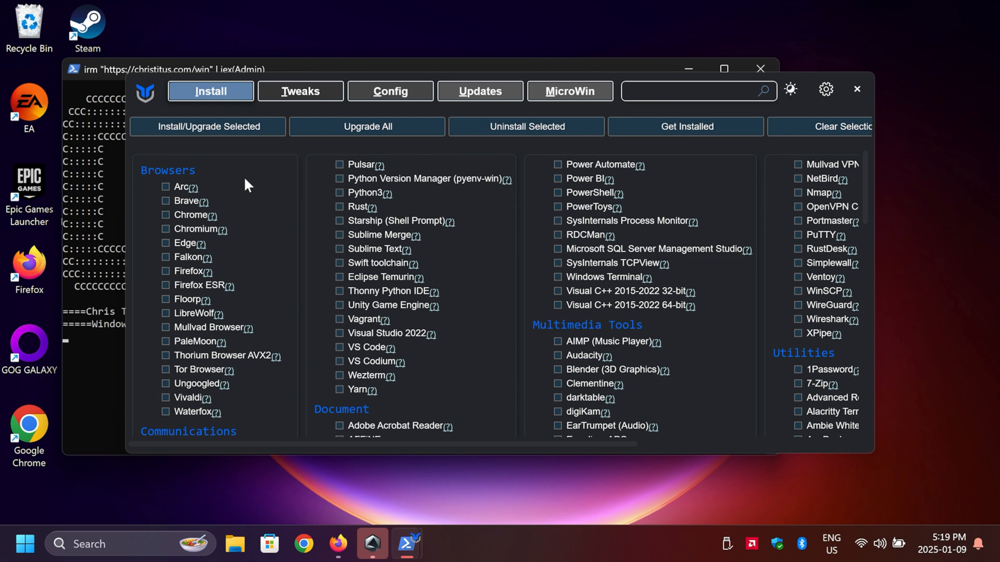
pyautogui.moveTo(300, 307)
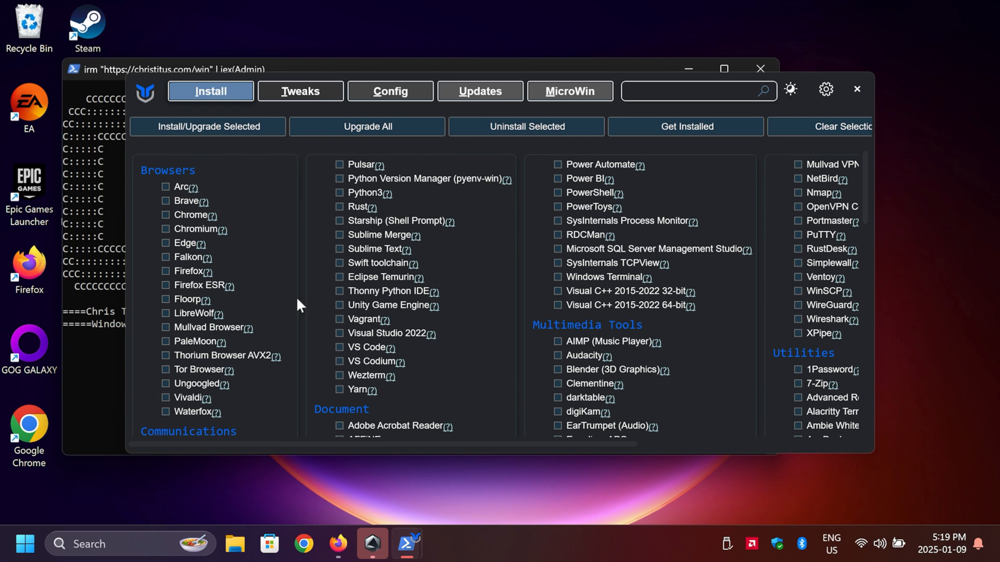
pyautogui.moveTo(657, 334)
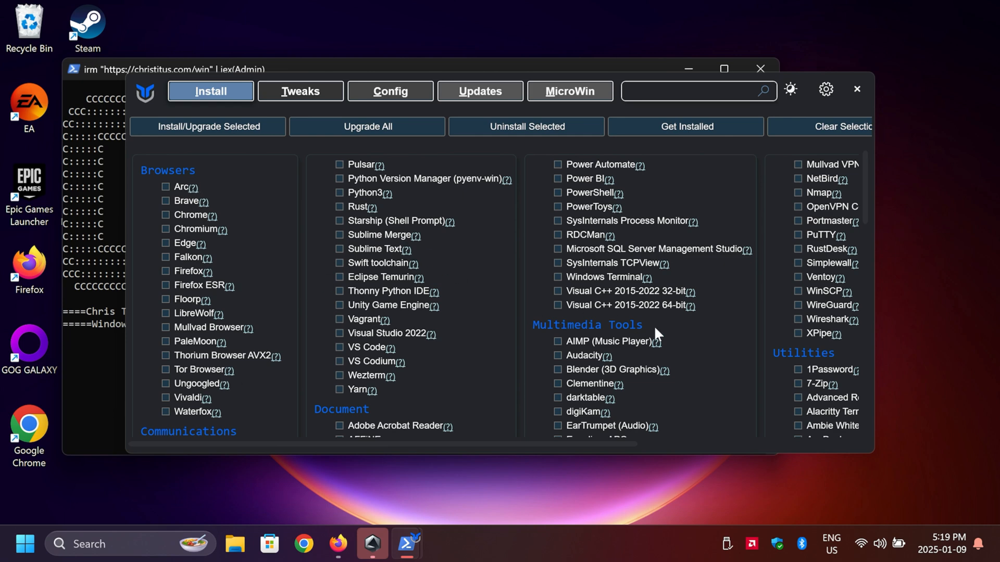
pyautogui.scroll(-3)
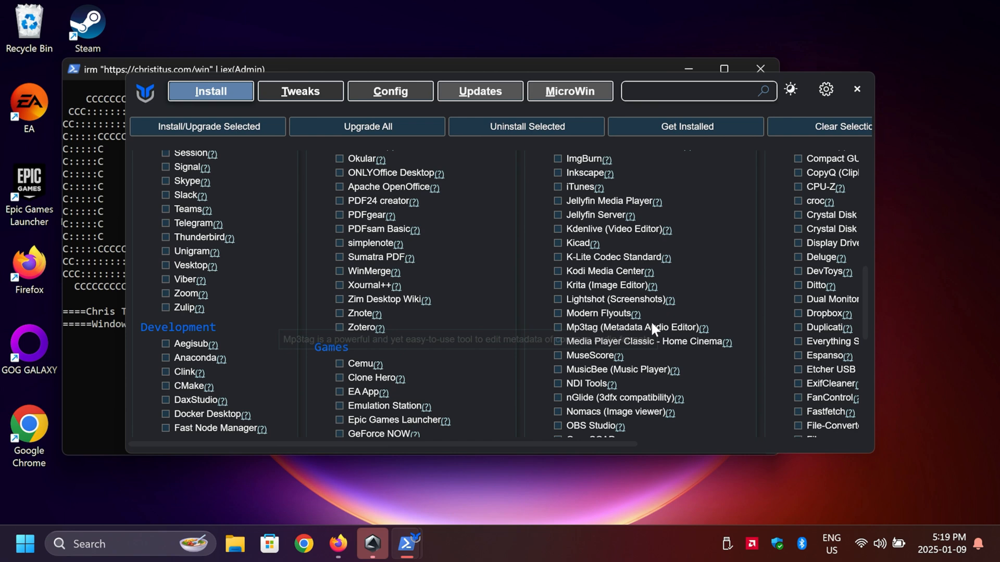
pyautogui.scroll(-3)
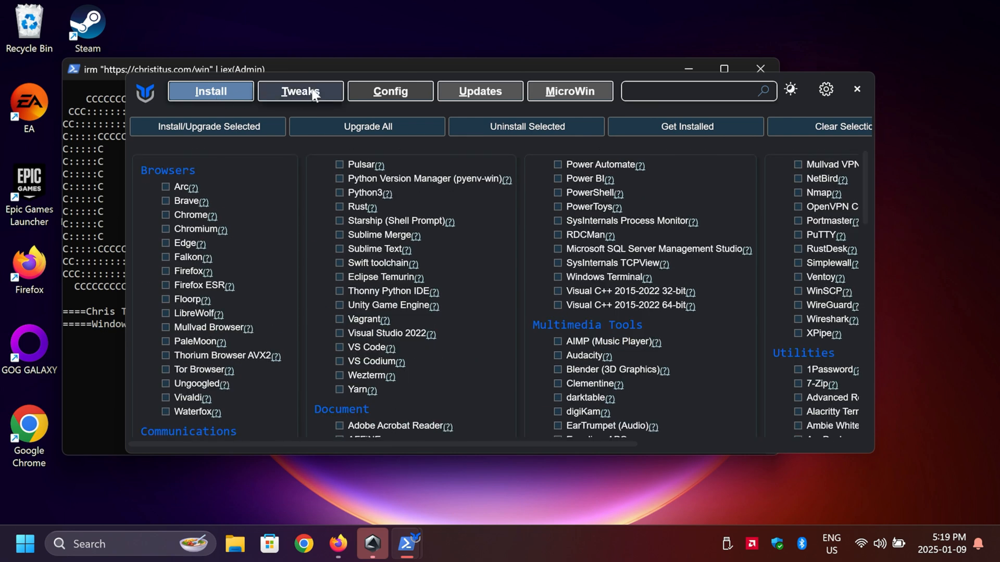
# - Pick Standard recommended tweaks on the Tweaks tab, unchecking Create Restore Point
pyautogui.click(300, 90)
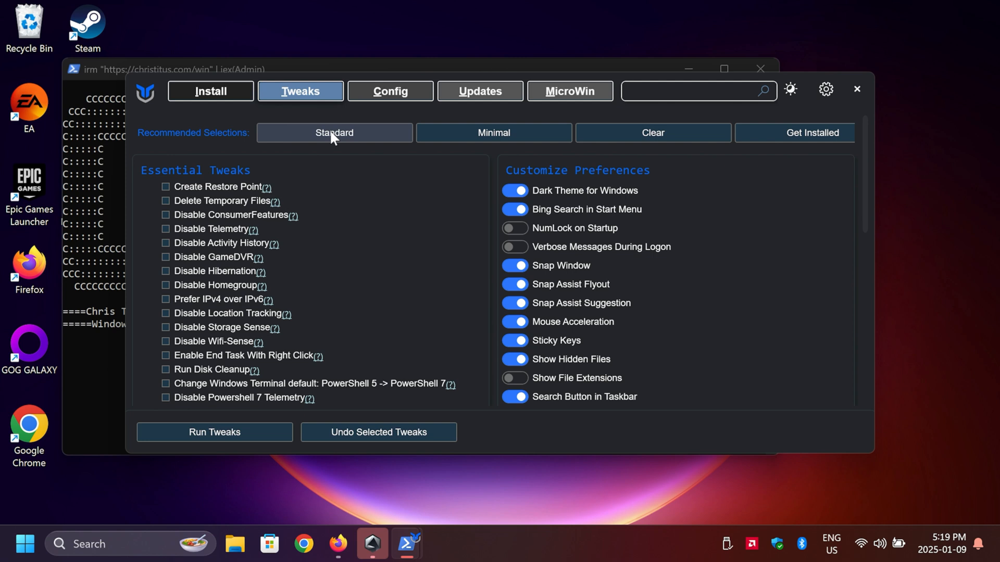
pyautogui.click(333, 133)
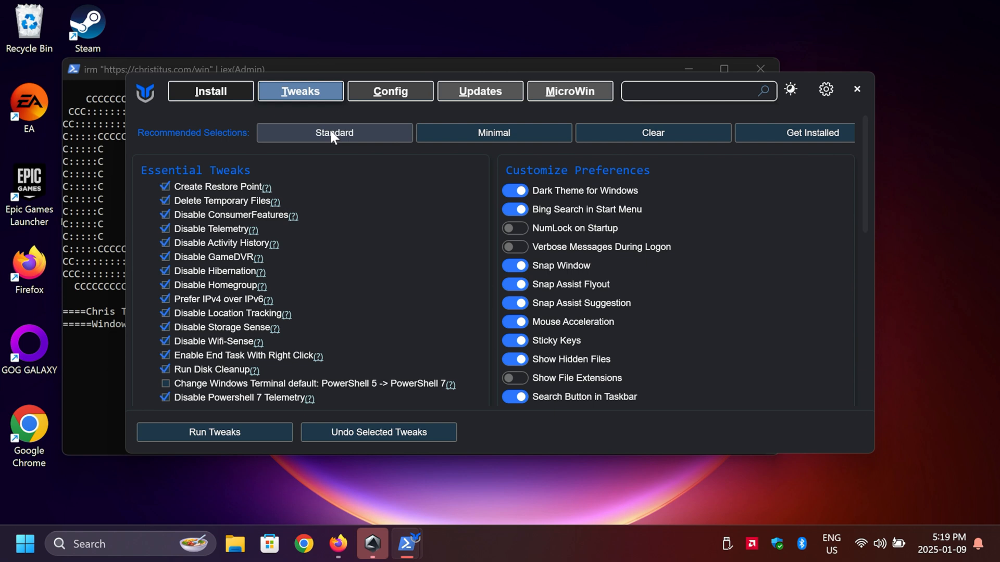
pyautogui.moveTo(320, 141)
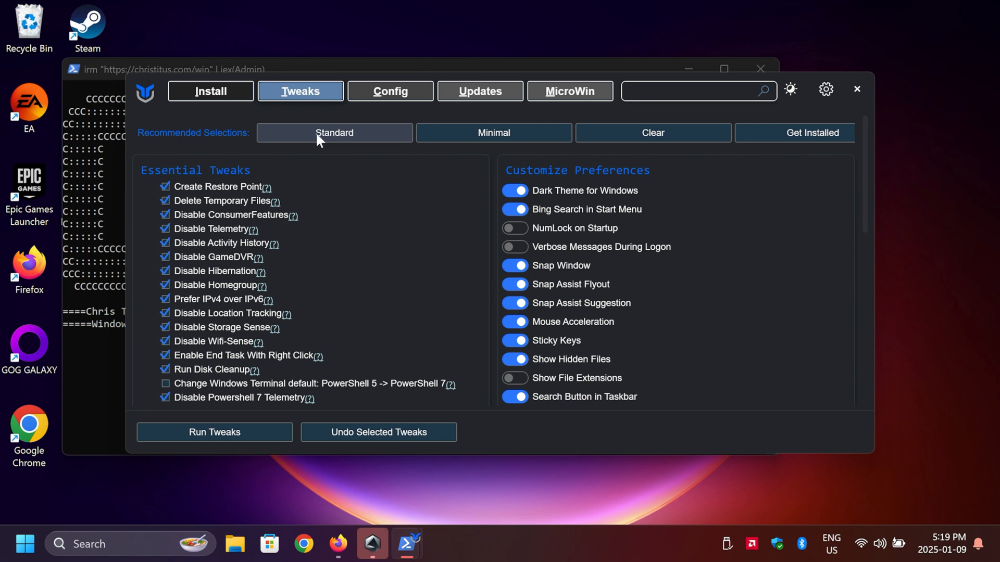
pyautogui.moveTo(228, 193)
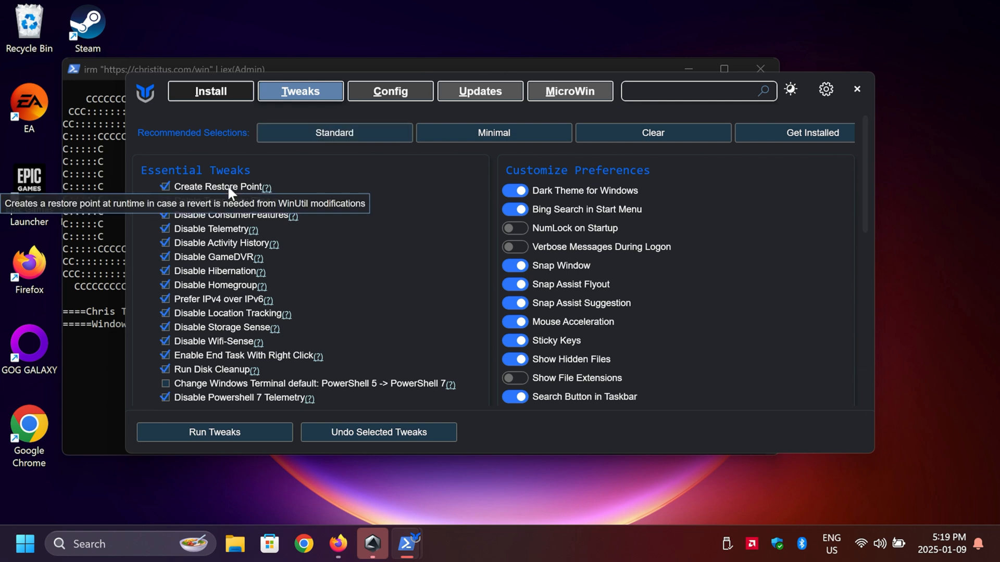
pyautogui.click(165, 187)
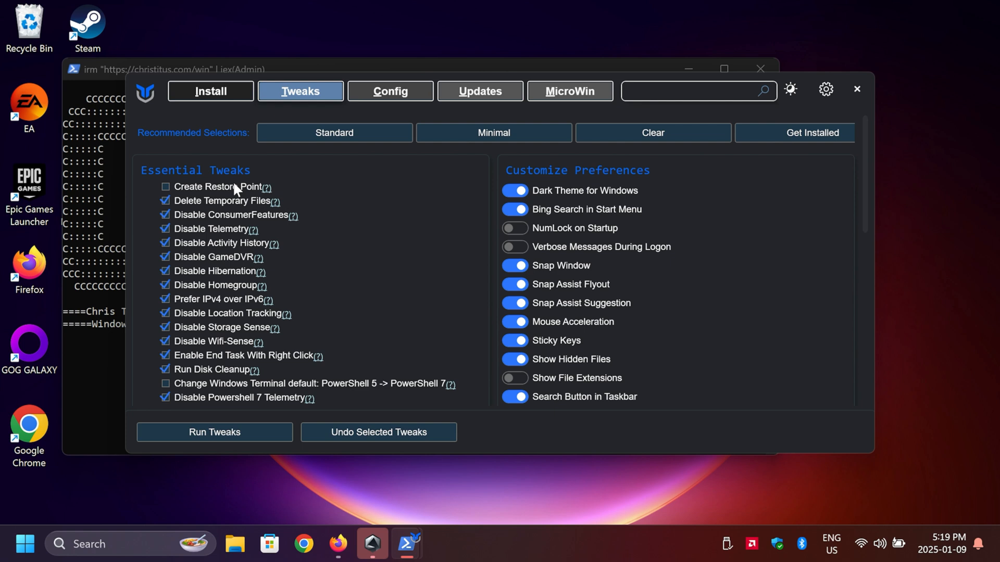
pyautogui.moveTo(223, 200)
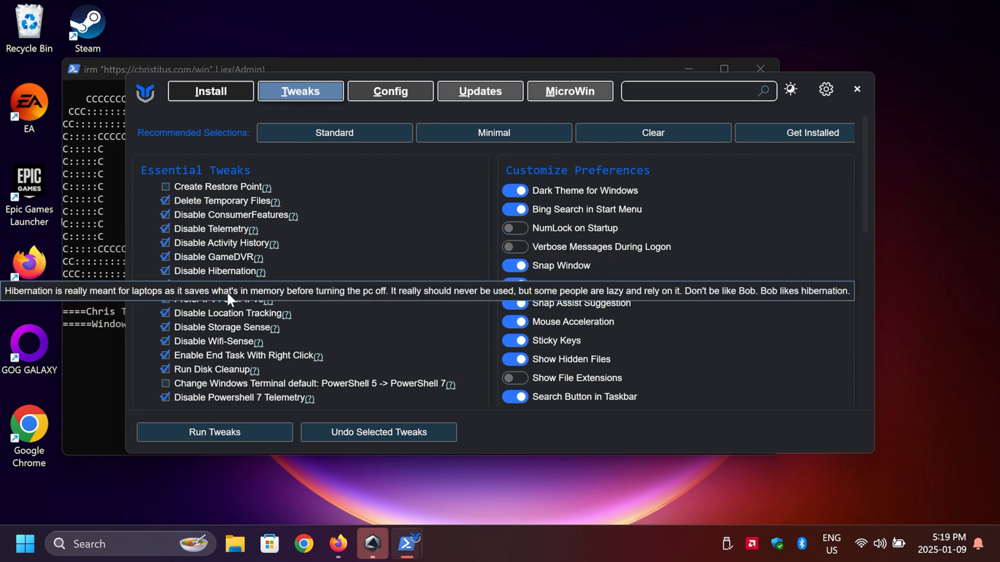
pyautogui.moveTo(221, 264)
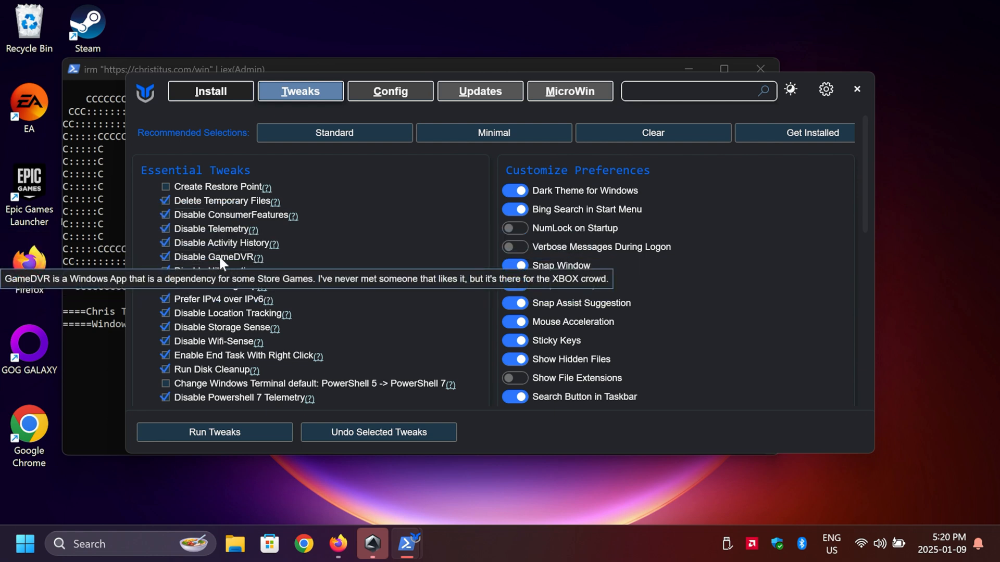
pyautogui.moveTo(235, 236)
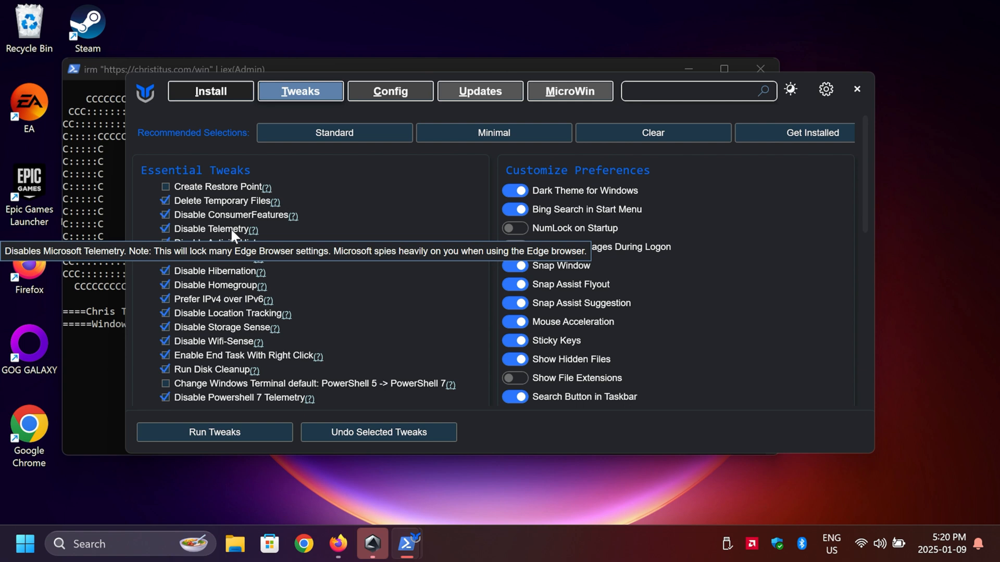
pyautogui.moveTo(234, 327)
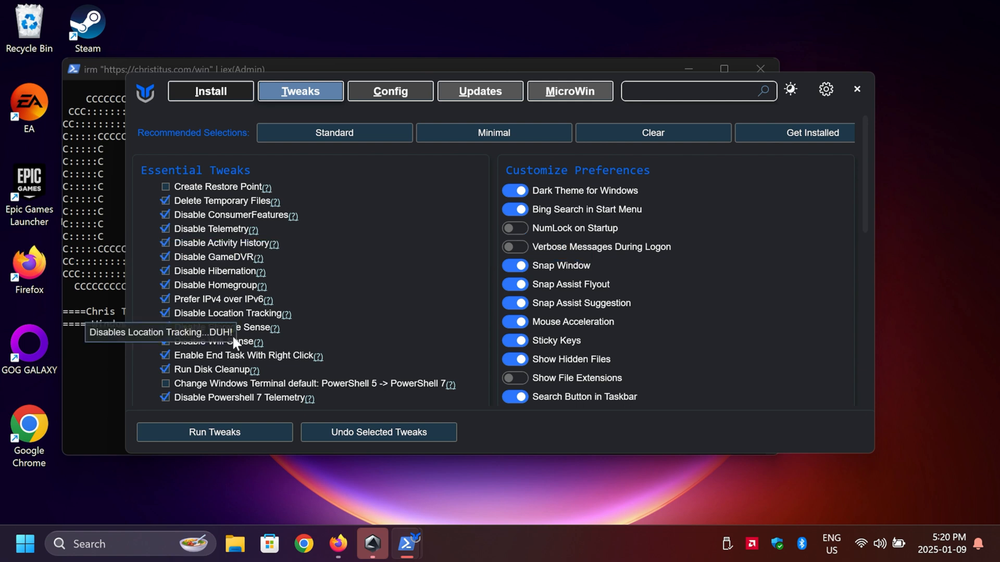
pyautogui.moveTo(252, 315)
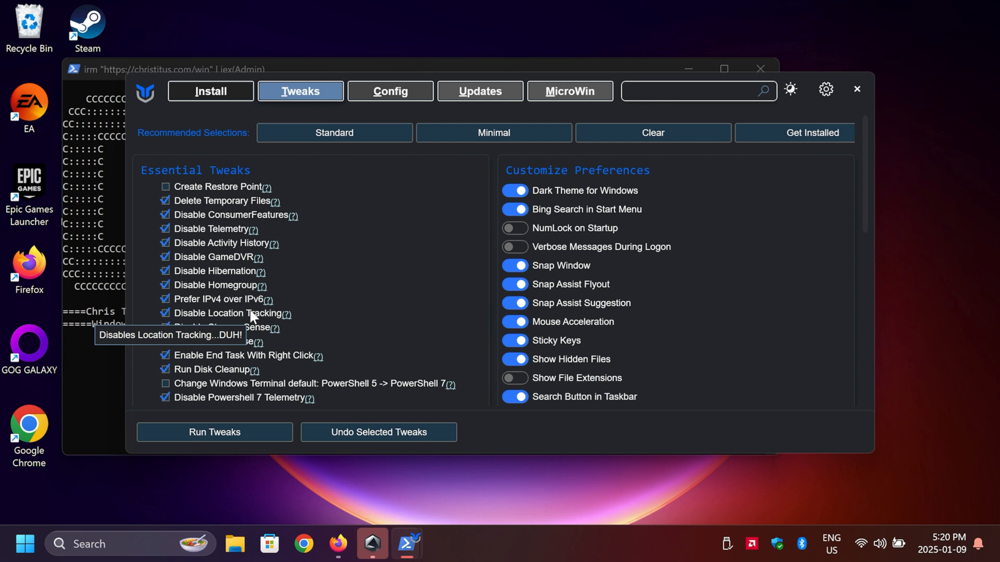
pyautogui.moveTo(231, 291)
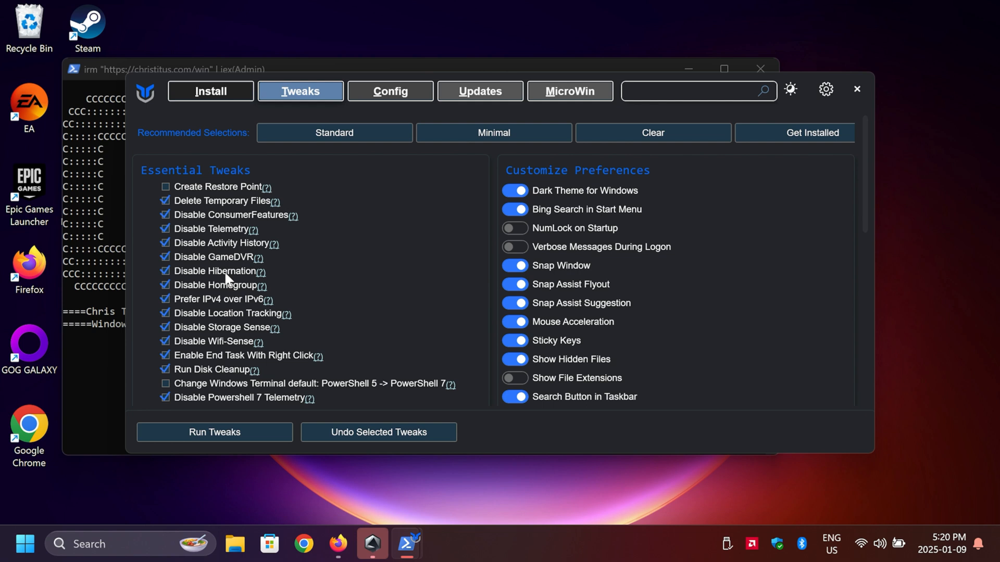
pyautogui.moveTo(257, 273)
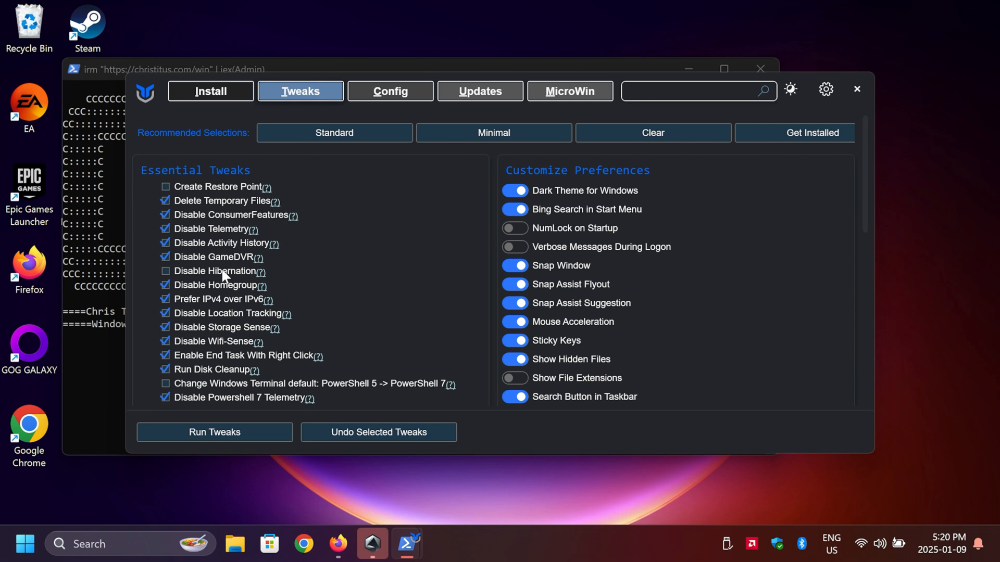
pyautogui.moveTo(203, 334)
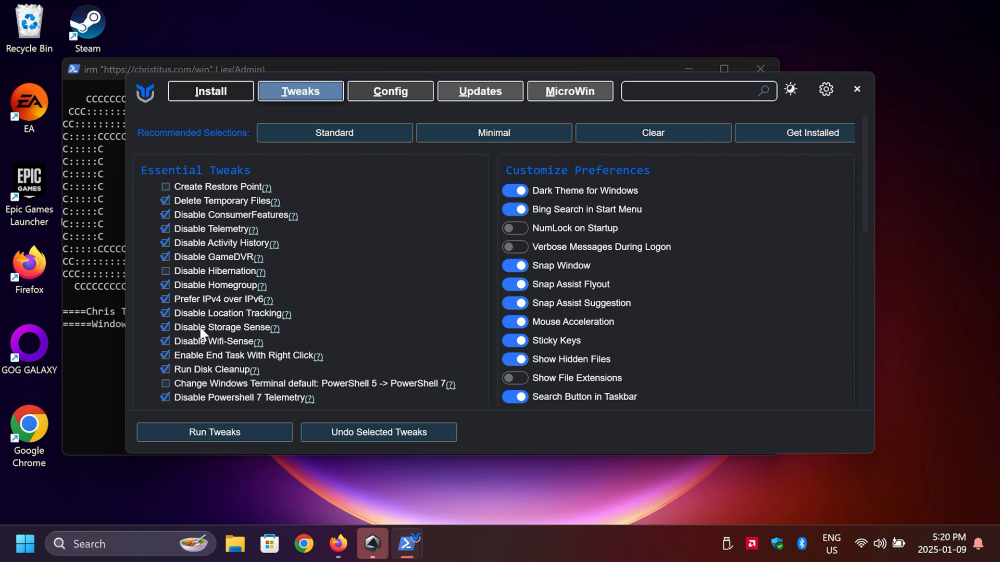
pyautogui.moveTo(236, 360)
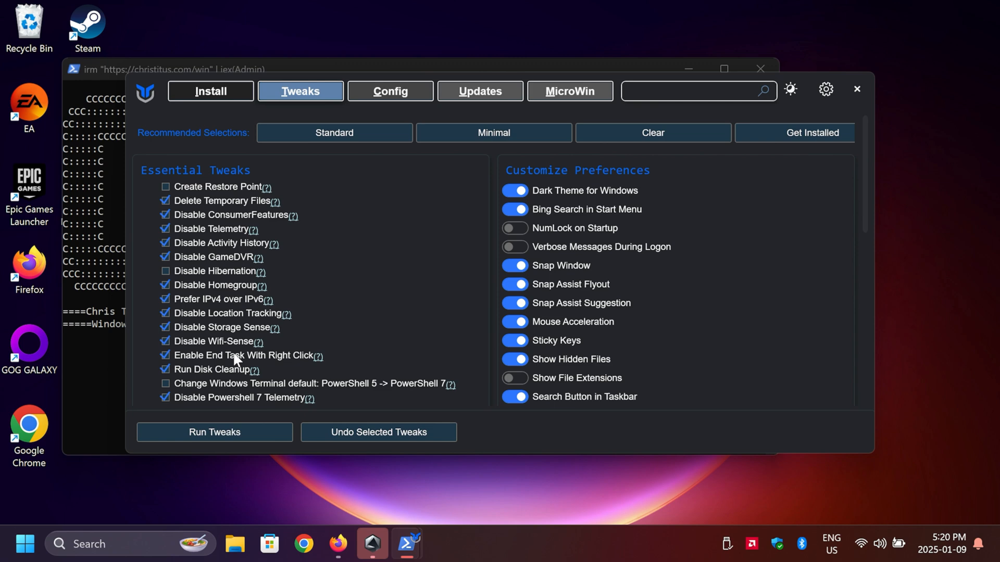
pyautogui.scroll(-3)
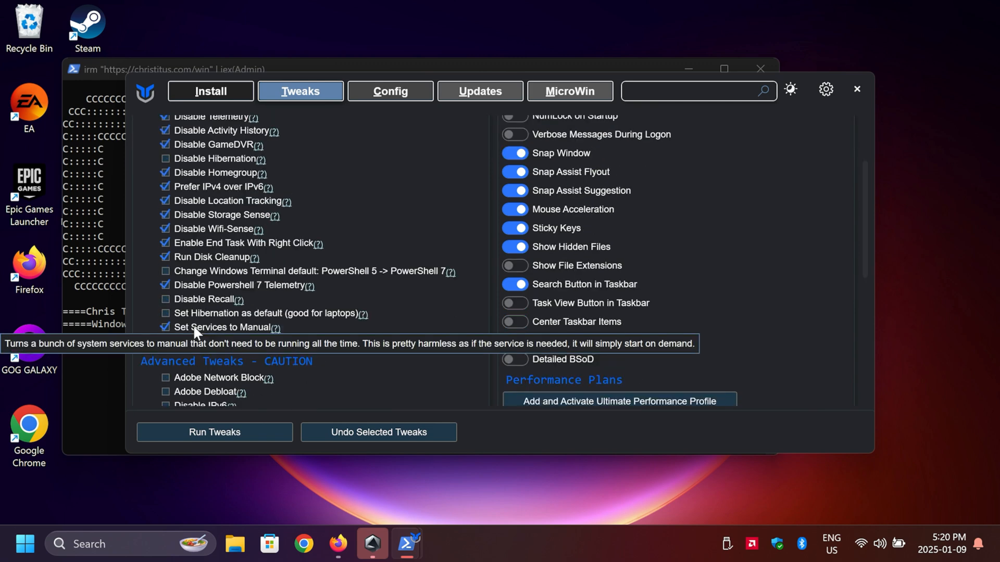
# - Check Disable Background Apps, Remove OneDrive and Remove Microsoft Edge in Advanced Tweaks
pyautogui.scroll(-3)
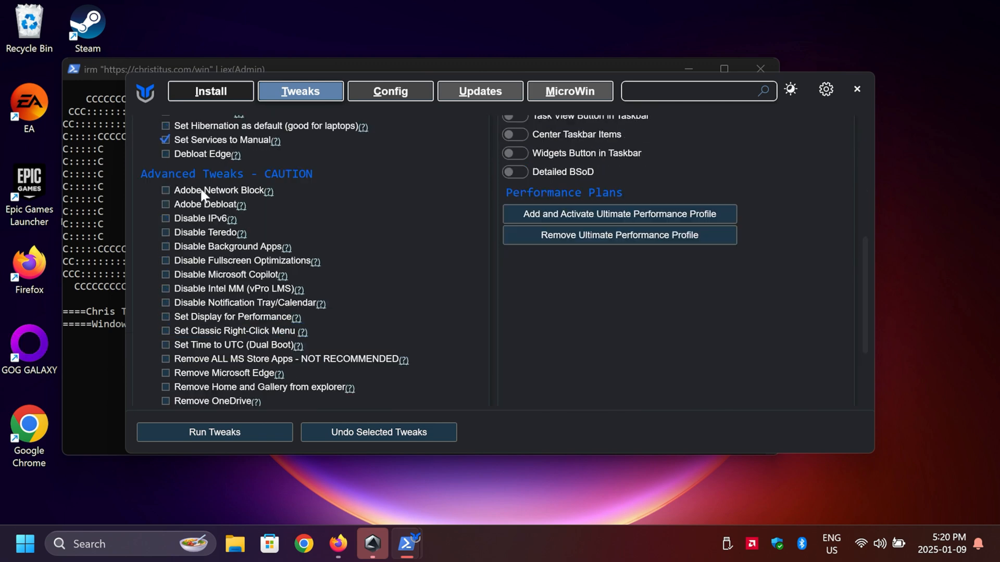
pyautogui.moveTo(230, 210)
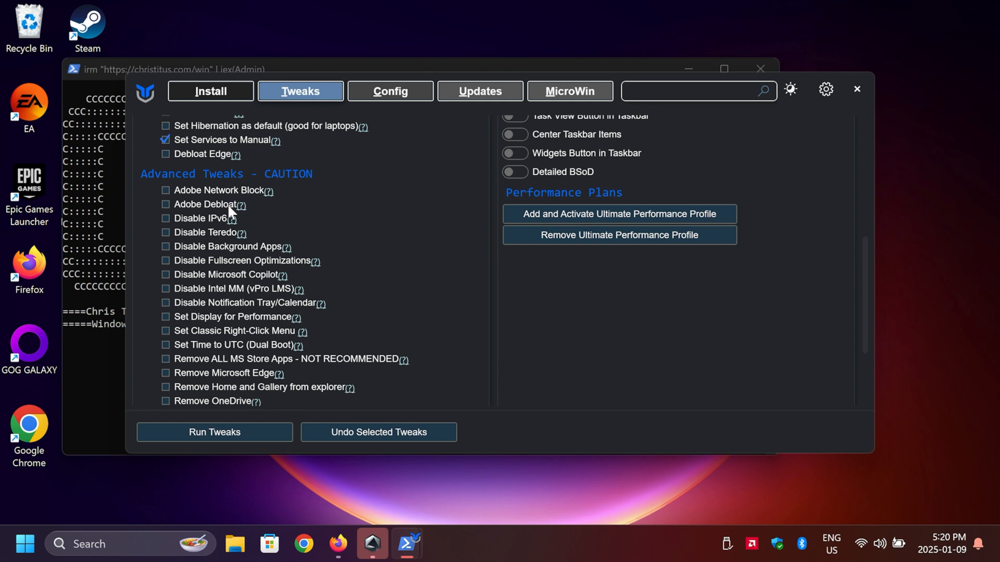
pyautogui.moveTo(267, 317)
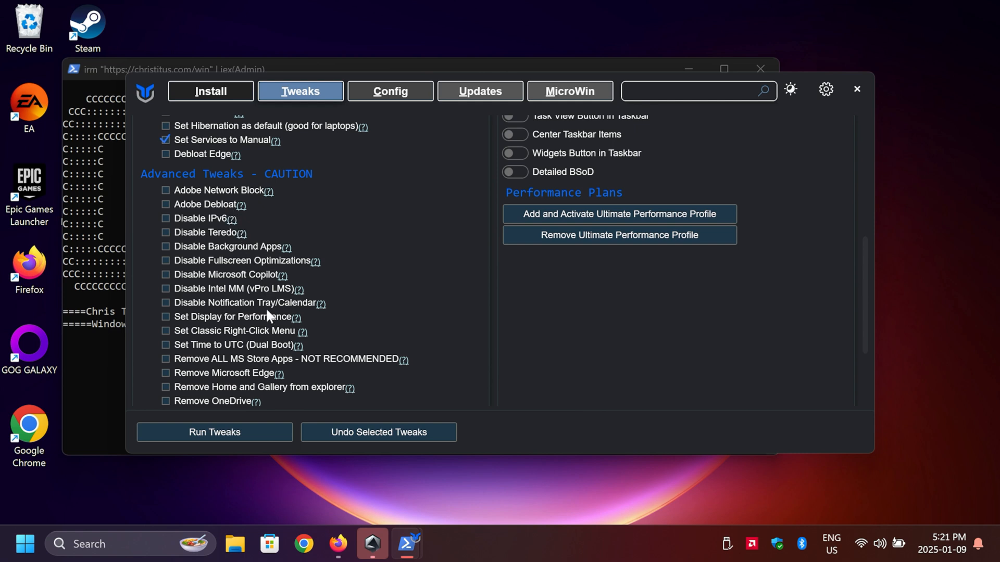
pyautogui.moveTo(228, 250)
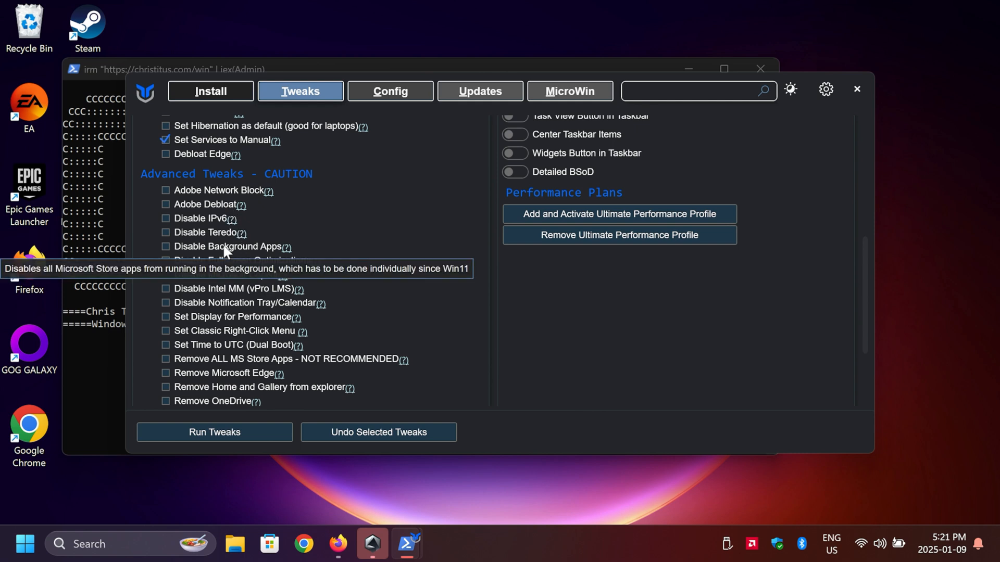
pyautogui.click(165, 246)
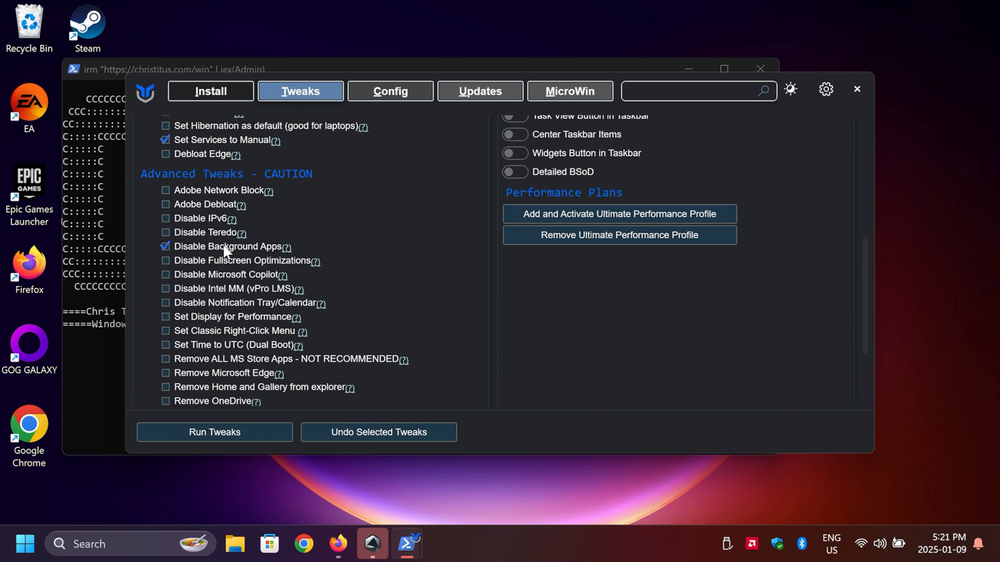
pyautogui.scroll(-3)
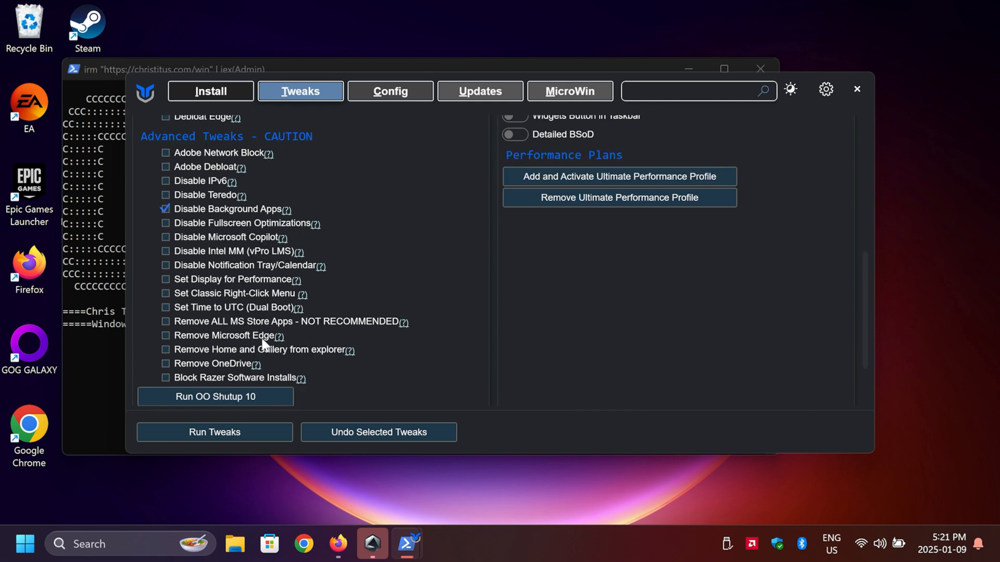
pyautogui.click(165, 364)
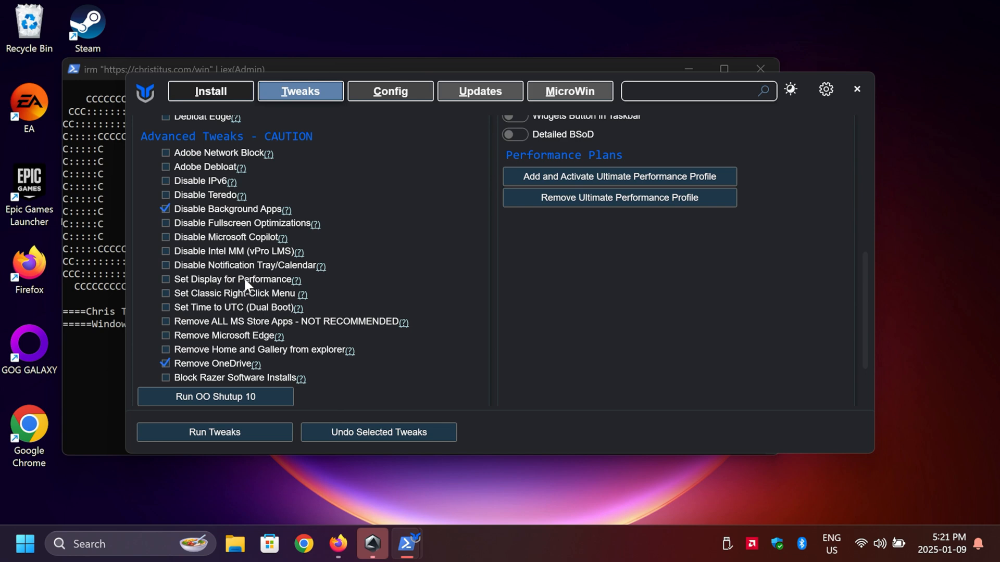
pyautogui.click(165, 335)
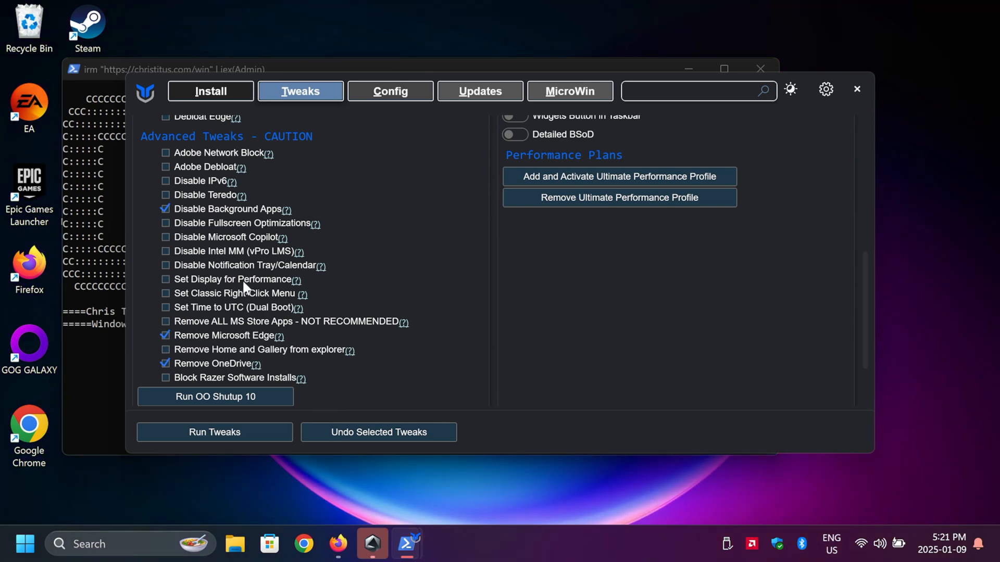
pyautogui.scroll(3)
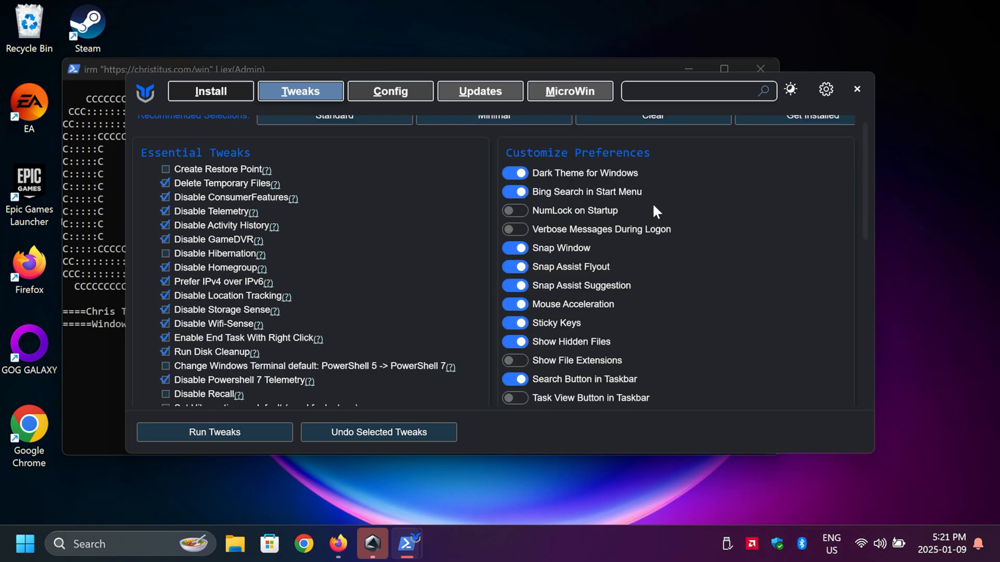
pyautogui.scroll(-3)
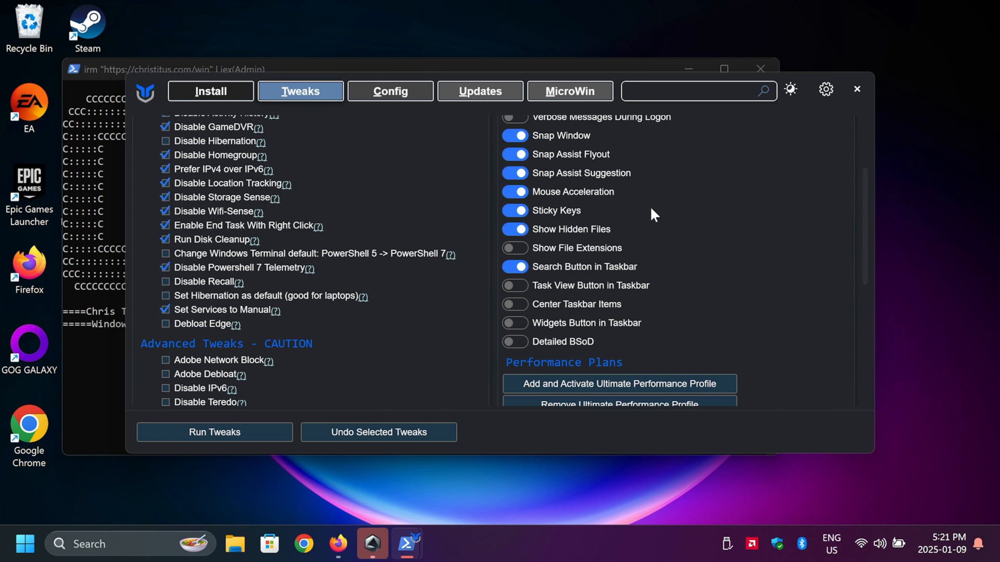
pyautogui.scroll(-3)
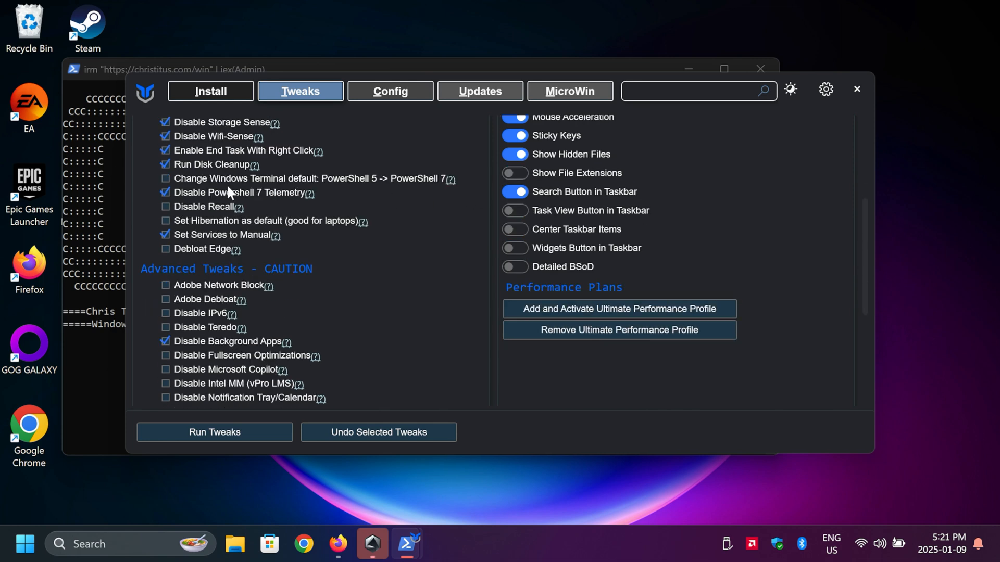
pyautogui.moveTo(246, 435)
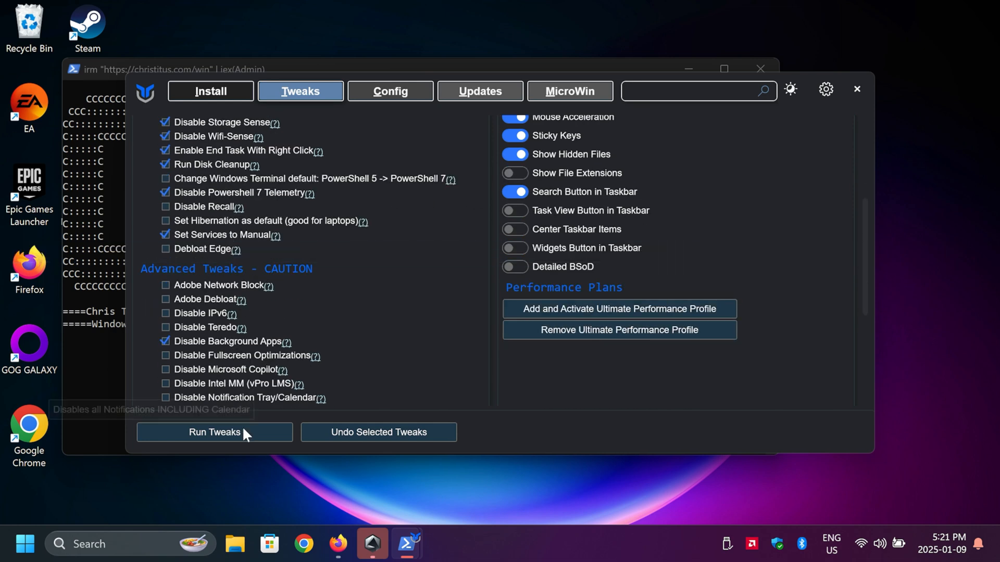
pyautogui.scroll(-3)
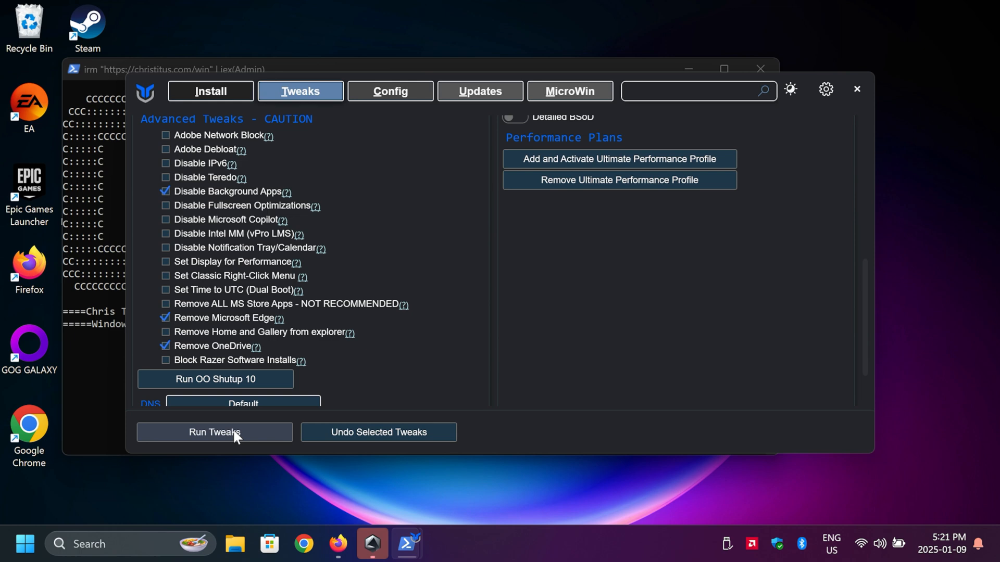
# - Run the selected tweaks and follow the OneDrive removal and Disk Cleanup output
pyautogui.click(214, 432)
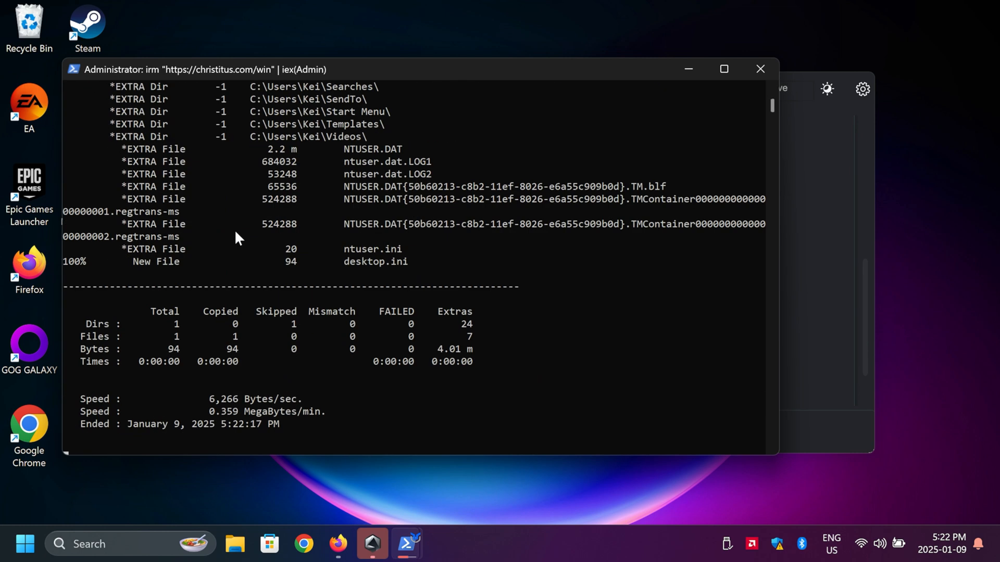
pyautogui.scroll(3)
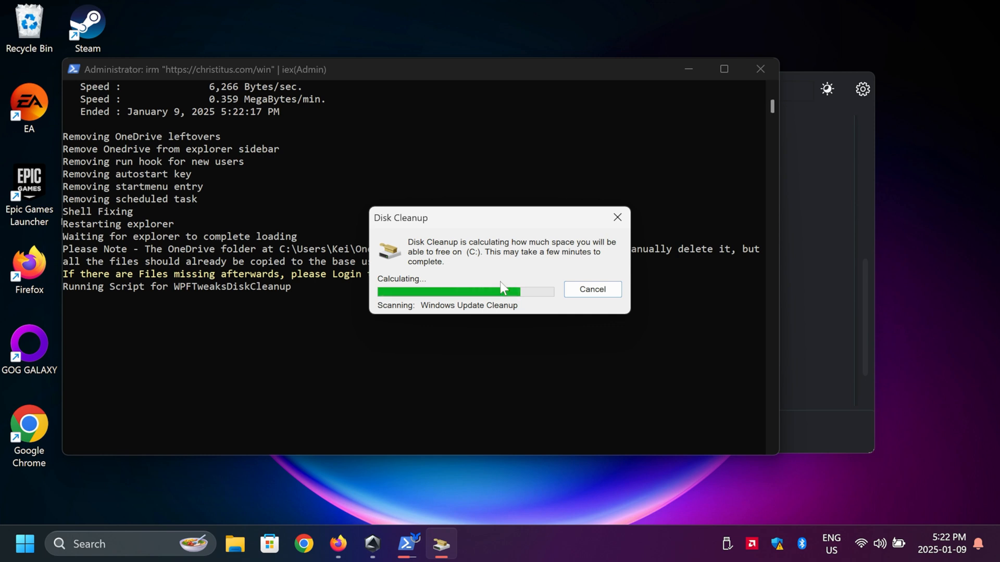
pyautogui.moveTo(515, 321)
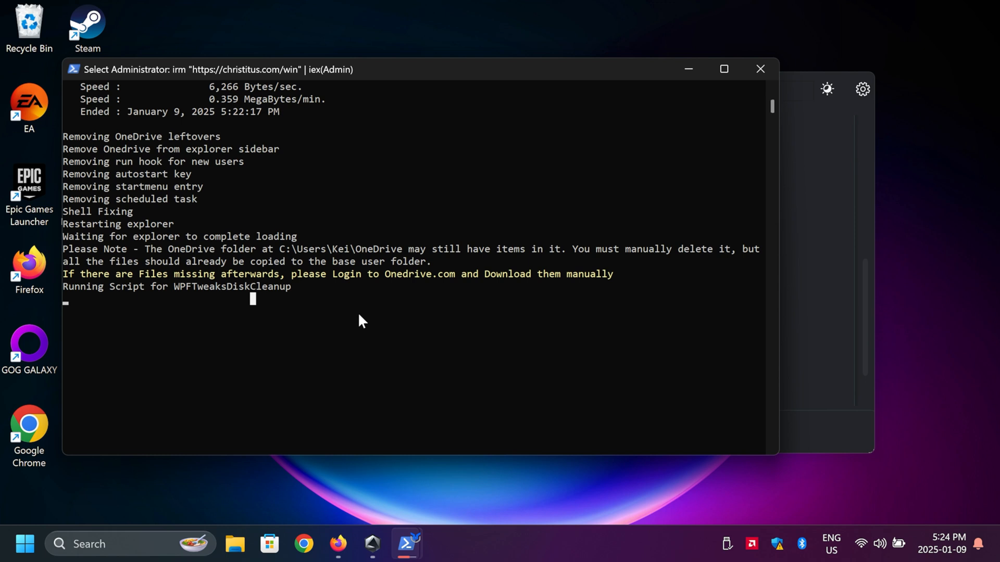
pyautogui.moveTo(374, 309)
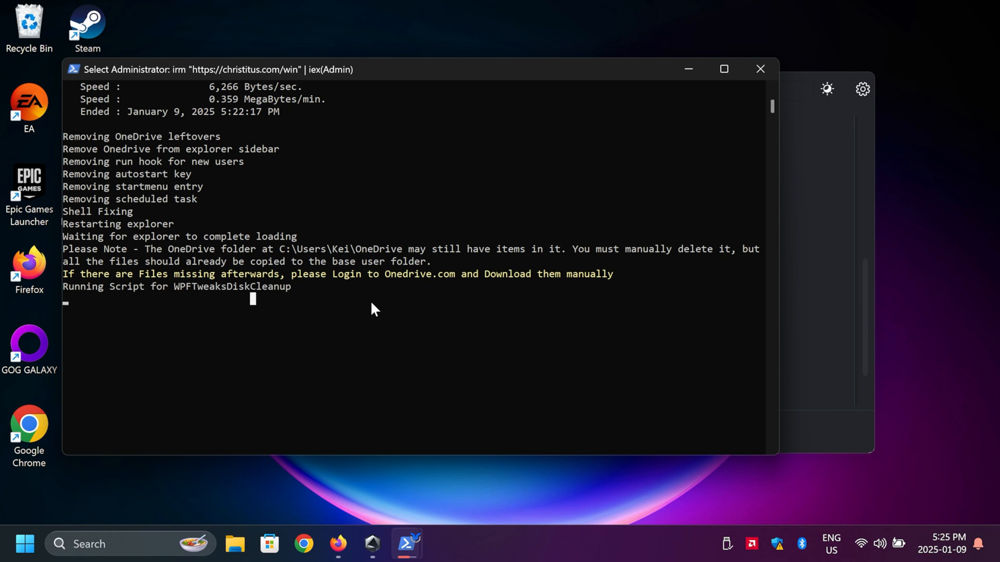
pyautogui.moveTo(379, 310)
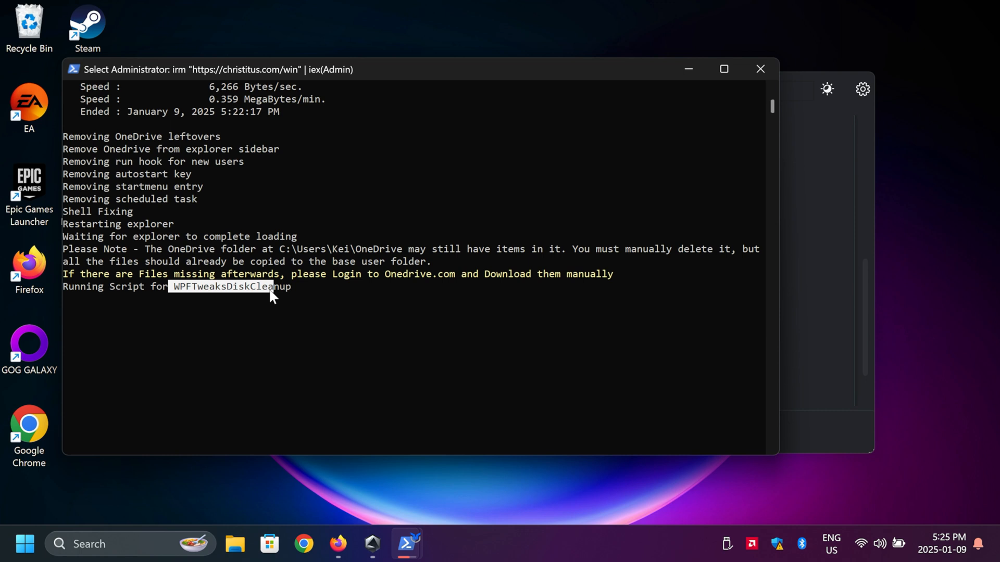
pyautogui.moveTo(294, 296)
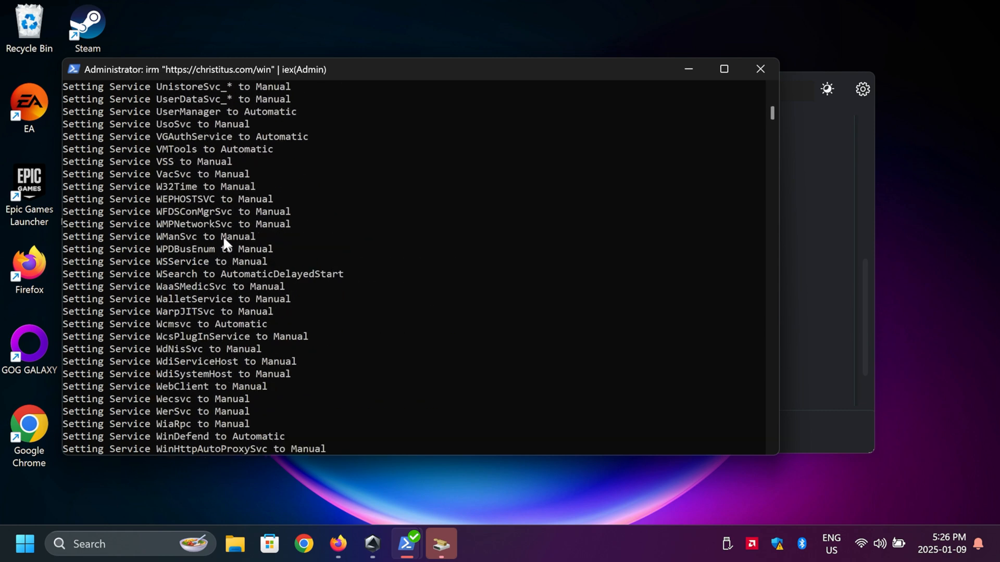
# - Scroll the PowerShell output as services are set to Manual, Automatic or Disabled
pyautogui.scroll(-3)
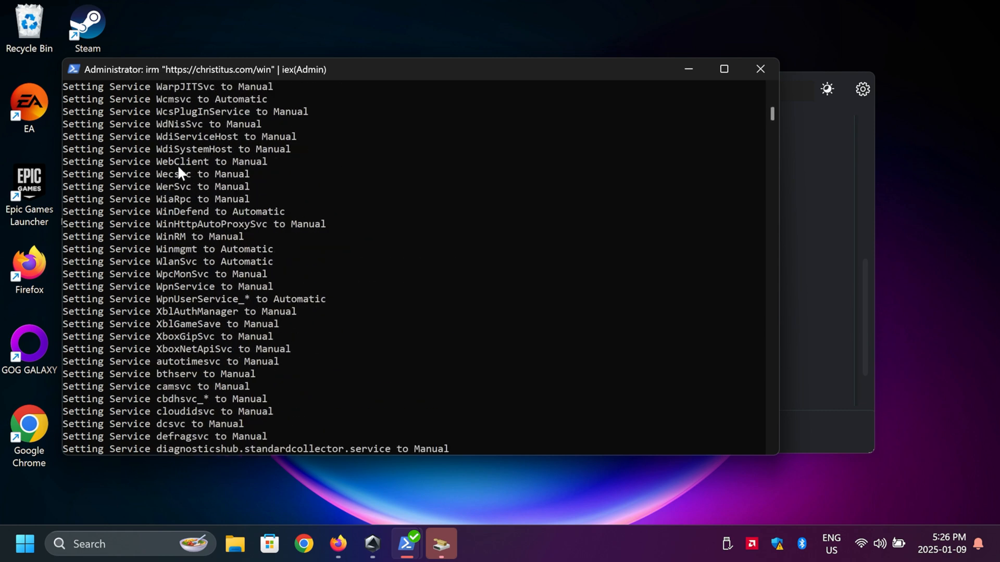
pyautogui.scroll(-3)
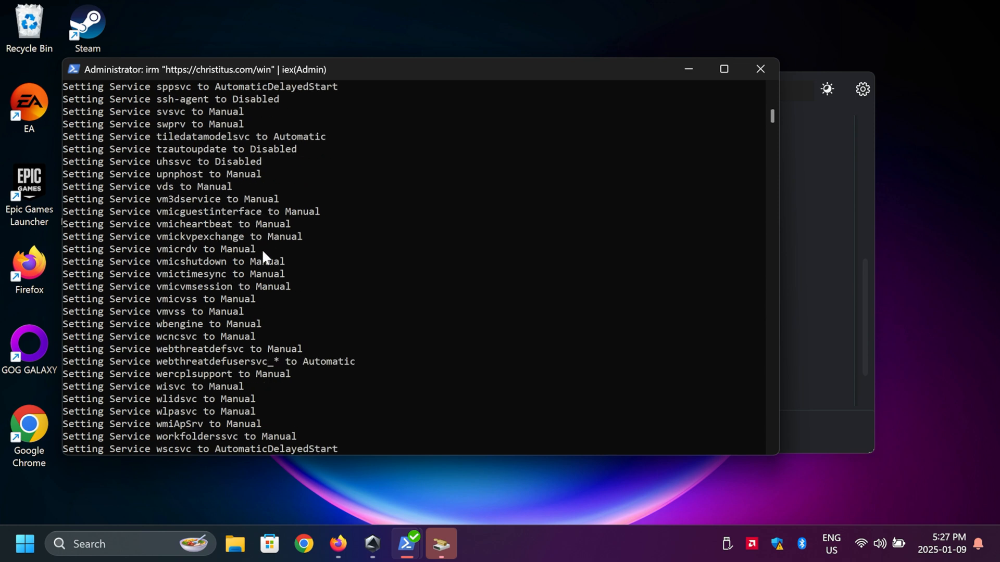
pyautogui.moveTo(287, 271)
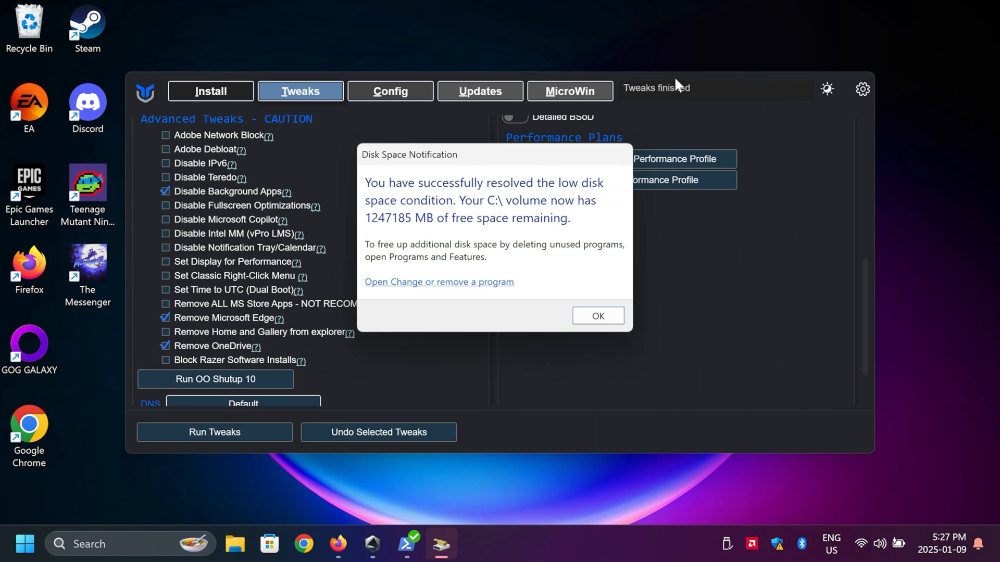
pyautogui.moveTo(597, 315)
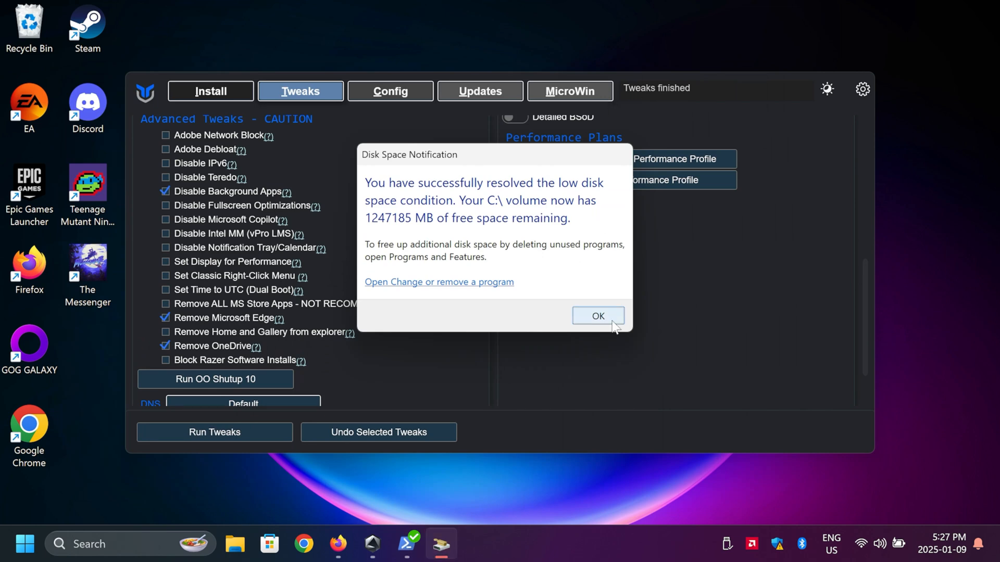
# - Dismiss the Disk Space Notification and switch to the Config tab
pyautogui.click(597, 316)
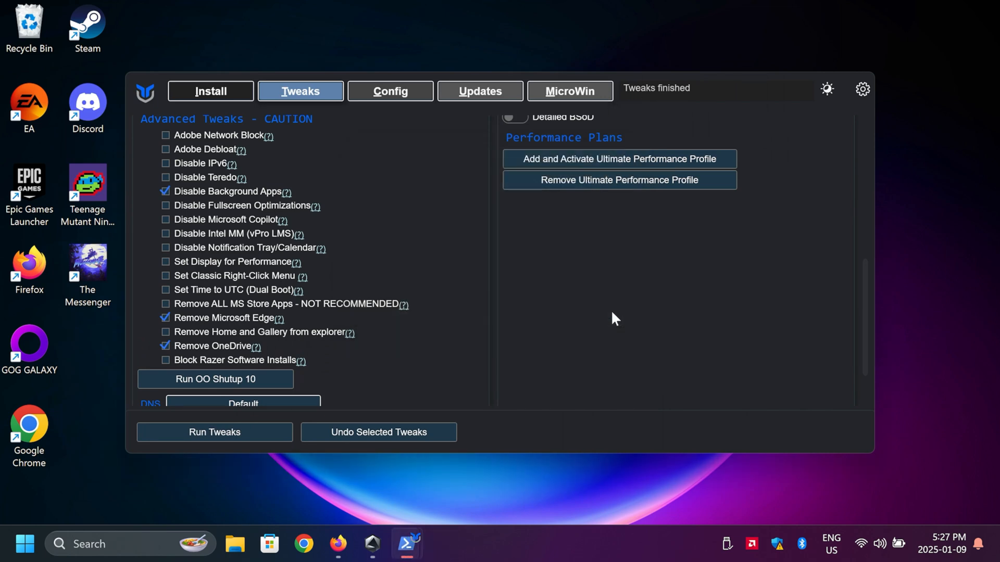
pyautogui.click(390, 91)
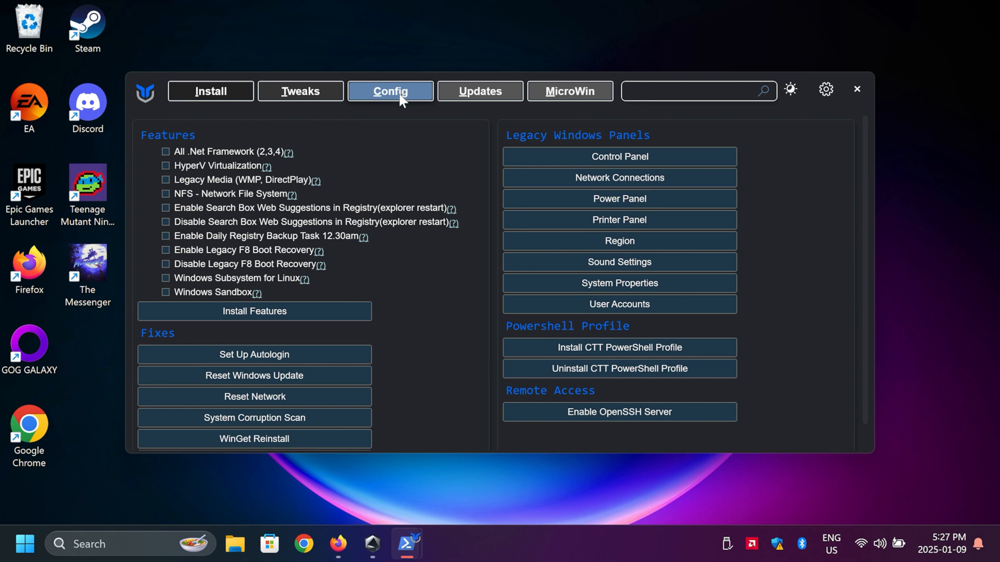
pyautogui.moveTo(452, 208)
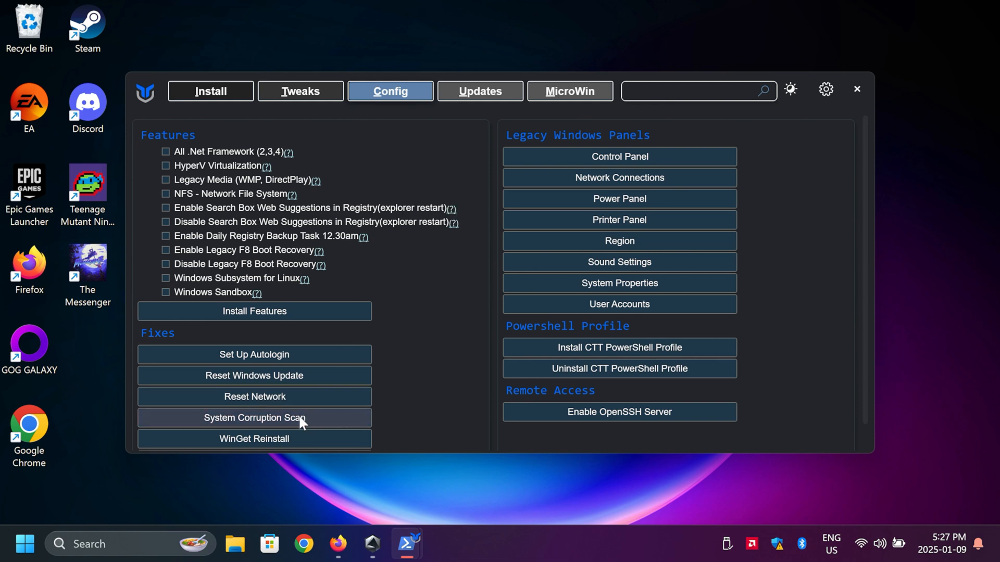
pyautogui.moveTo(306, 426)
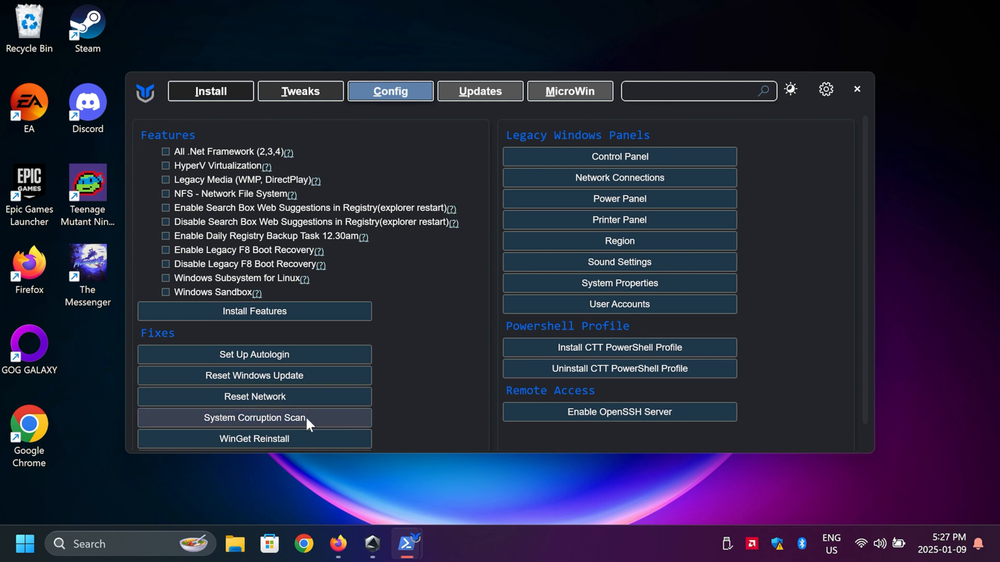
pyautogui.moveTo(344, 431)
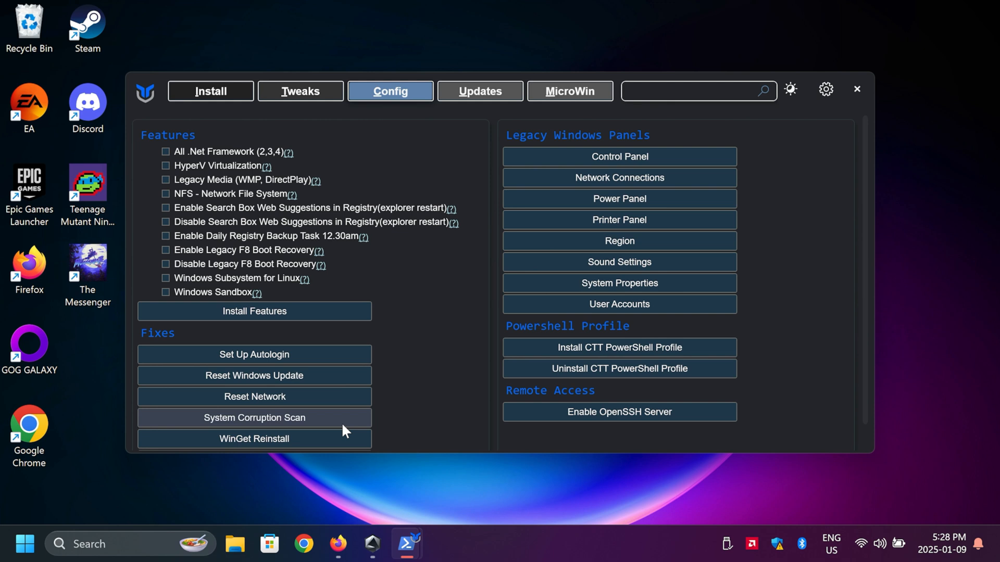
pyautogui.moveTo(320, 421)
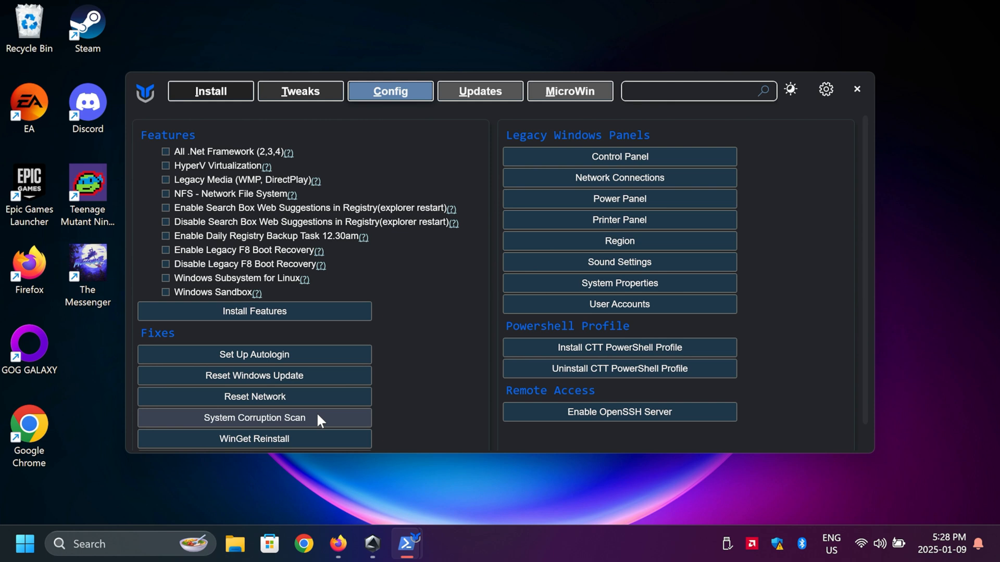
pyautogui.moveTo(292, 420)
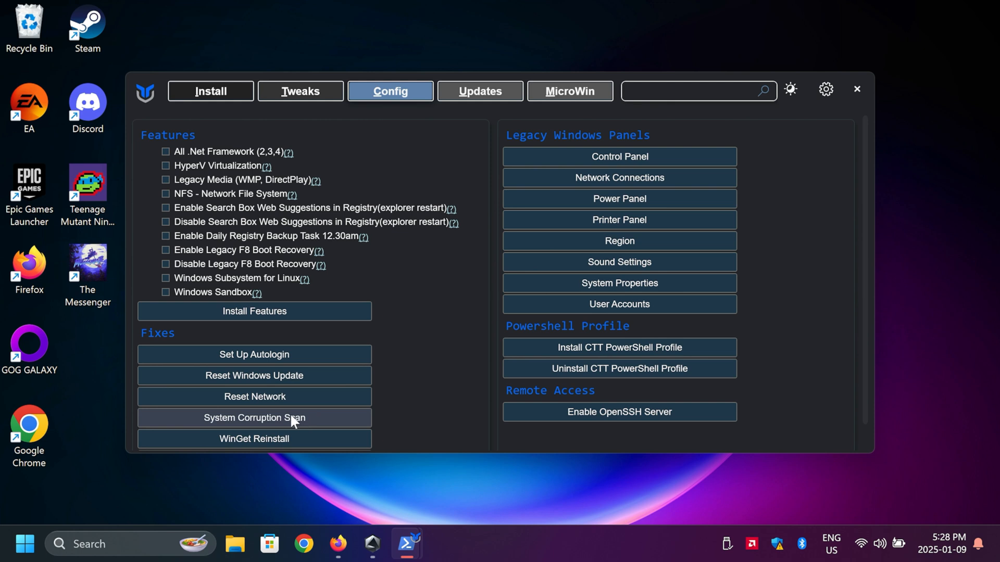
pyautogui.moveTo(295, 397)
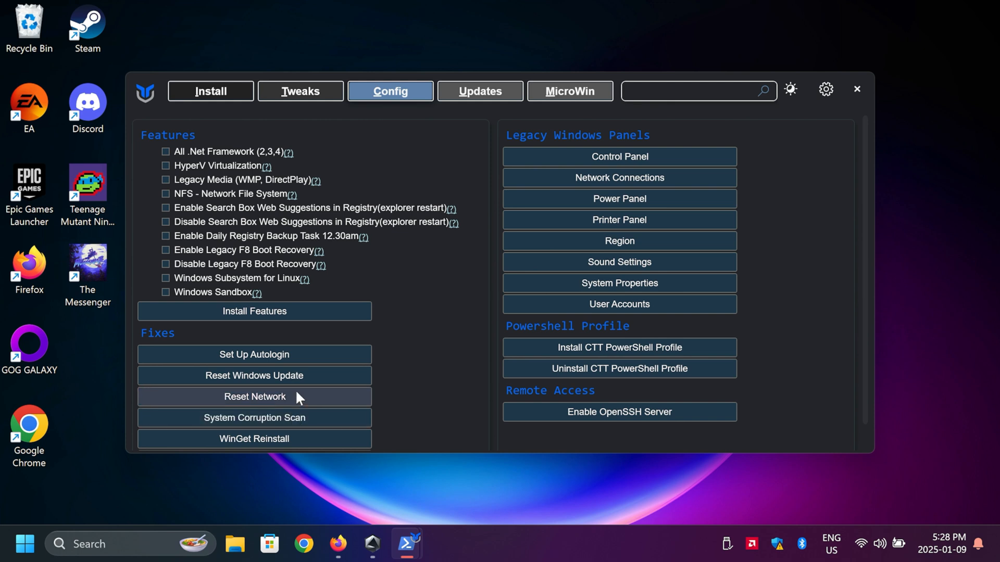
pyautogui.moveTo(250, 400)
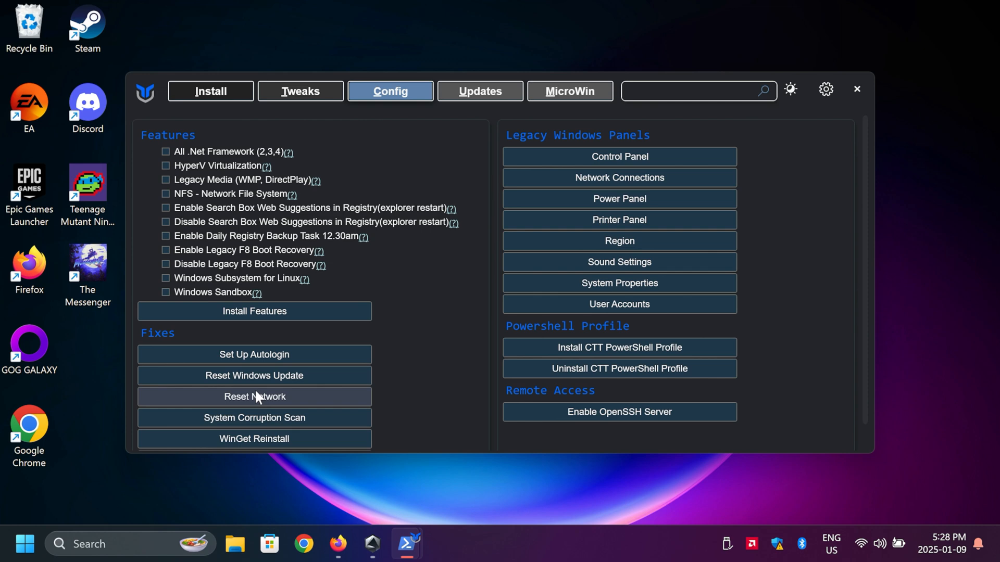
pyautogui.moveTo(254, 375)
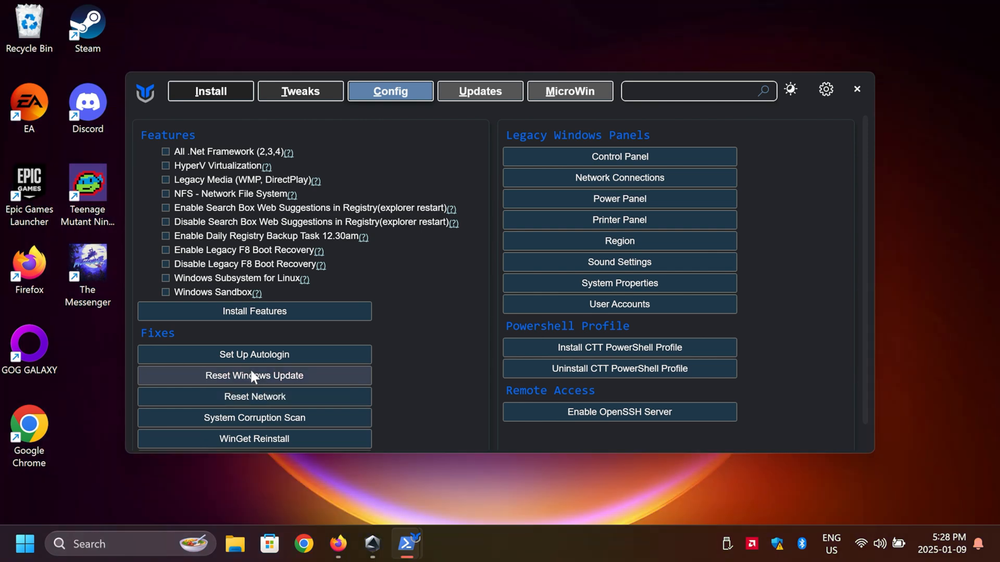
pyautogui.moveTo(276, 380)
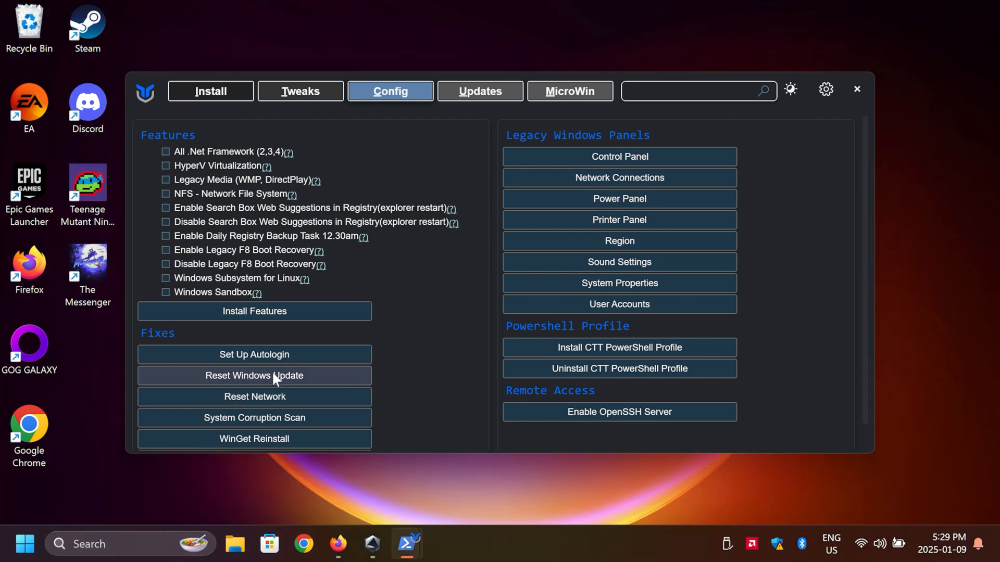
# - View the Updates tab, then return to Config and scroll its fixes list
pyautogui.click(479, 91)
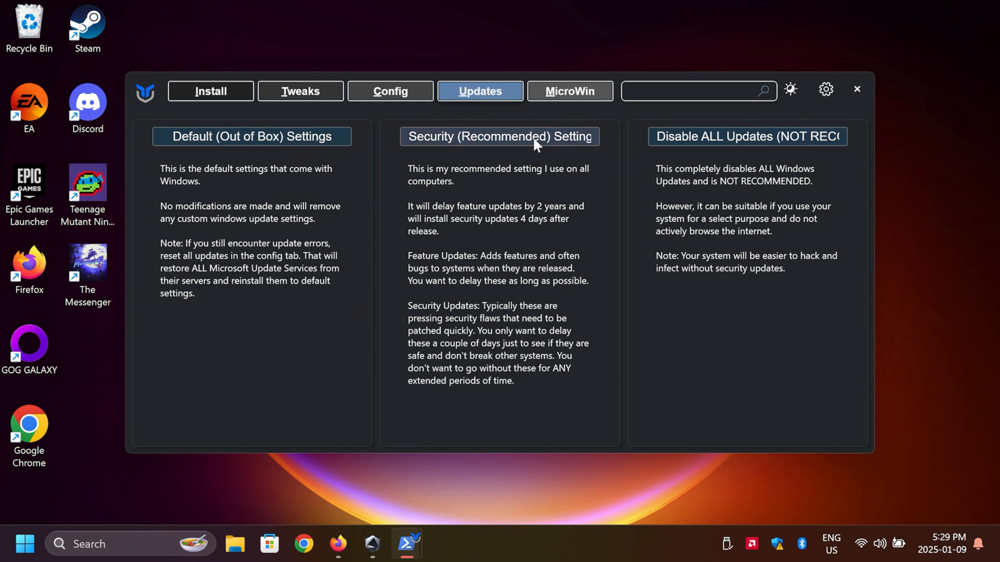
pyautogui.moveTo(536, 130)
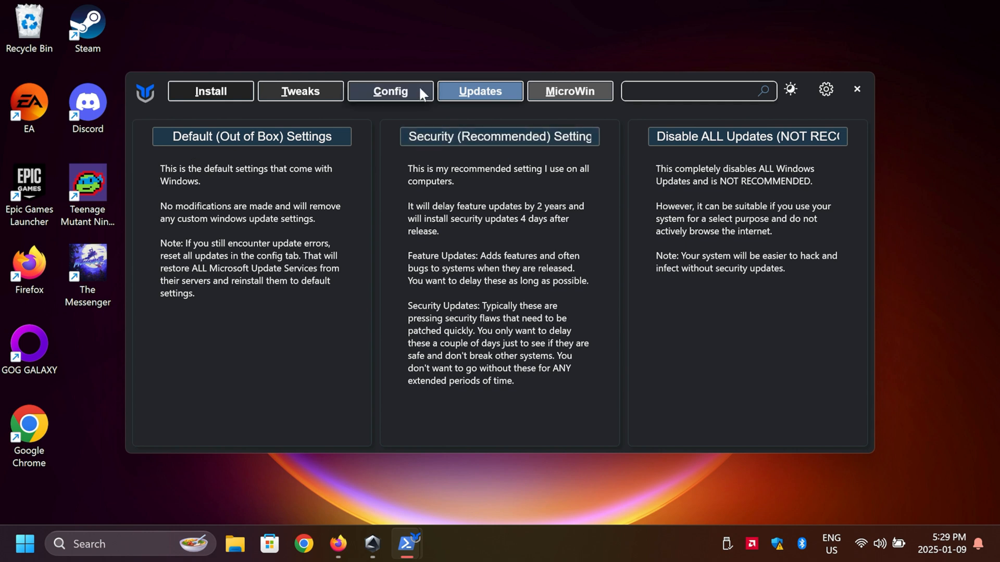
pyautogui.moveTo(509, 91)
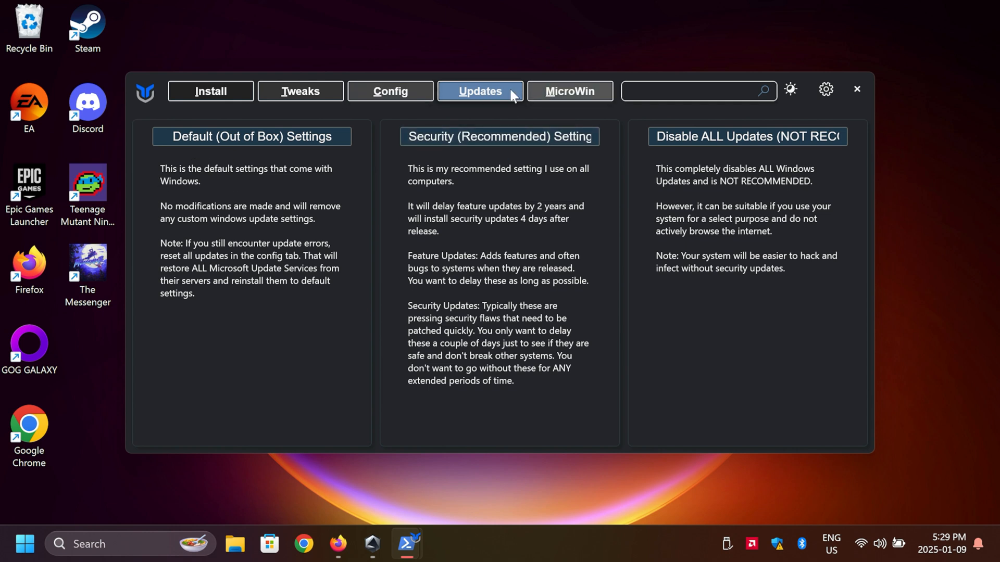
pyautogui.click(389, 91)
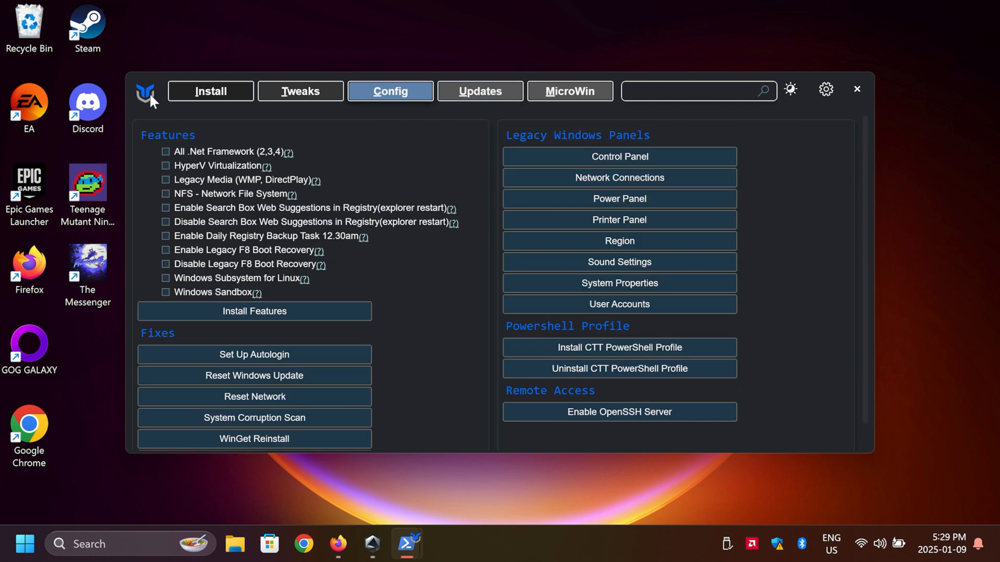
pyautogui.moveTo(825, 89)
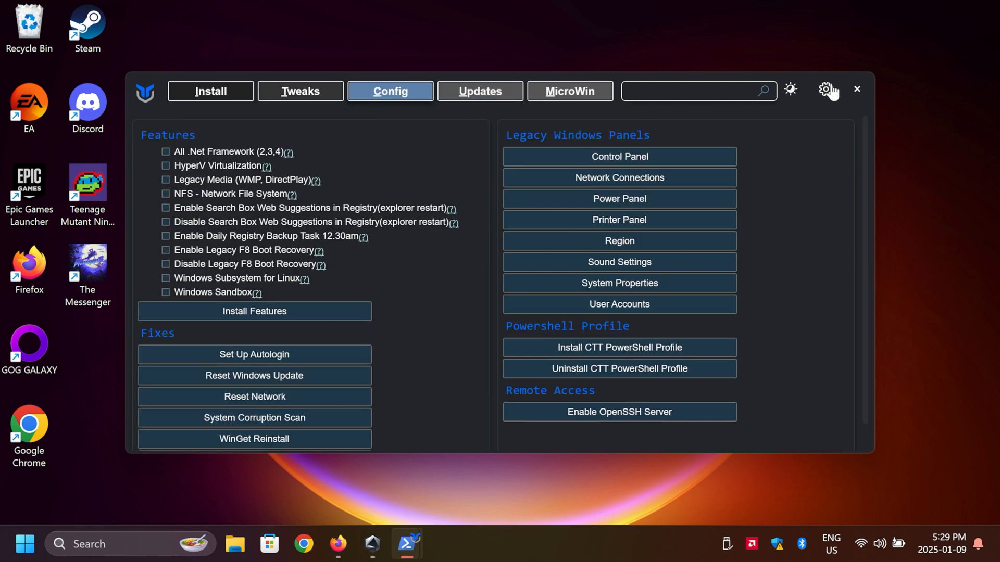
pyautogui.scroll(-3)
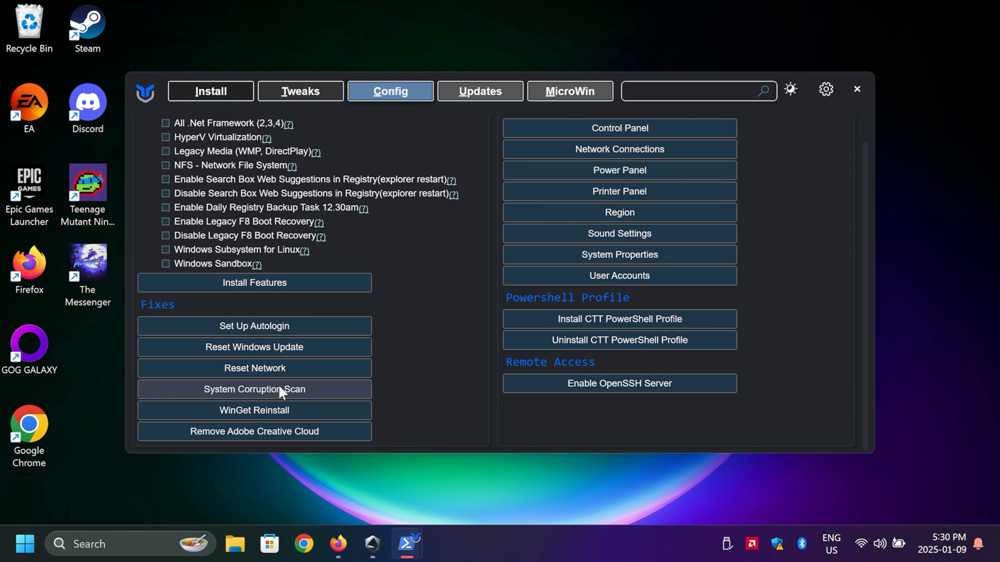
pyautogui.moveTo(313, 392)
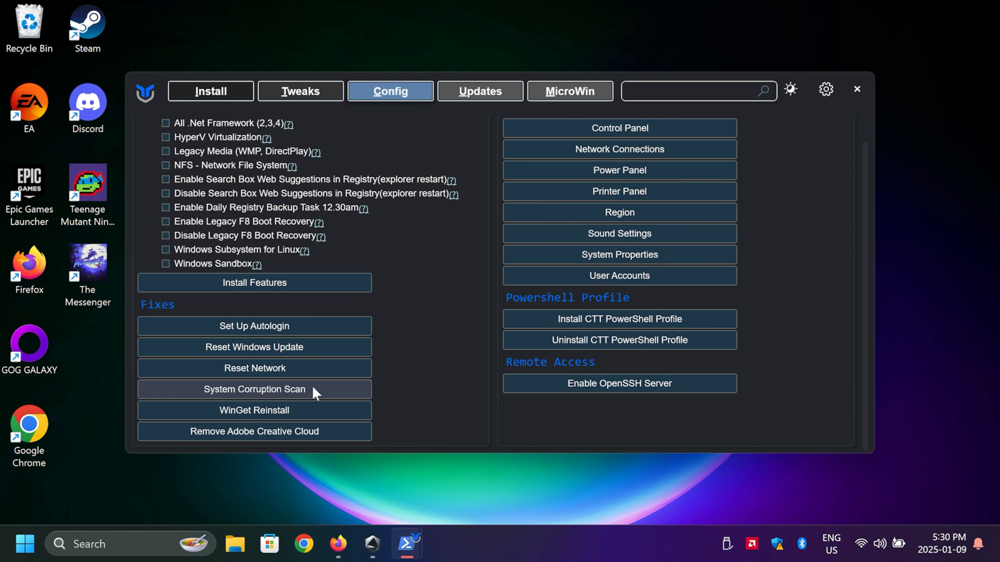
# - Review the selected tweaks on the Tweaks tab
pyautogui.click(300, 91)
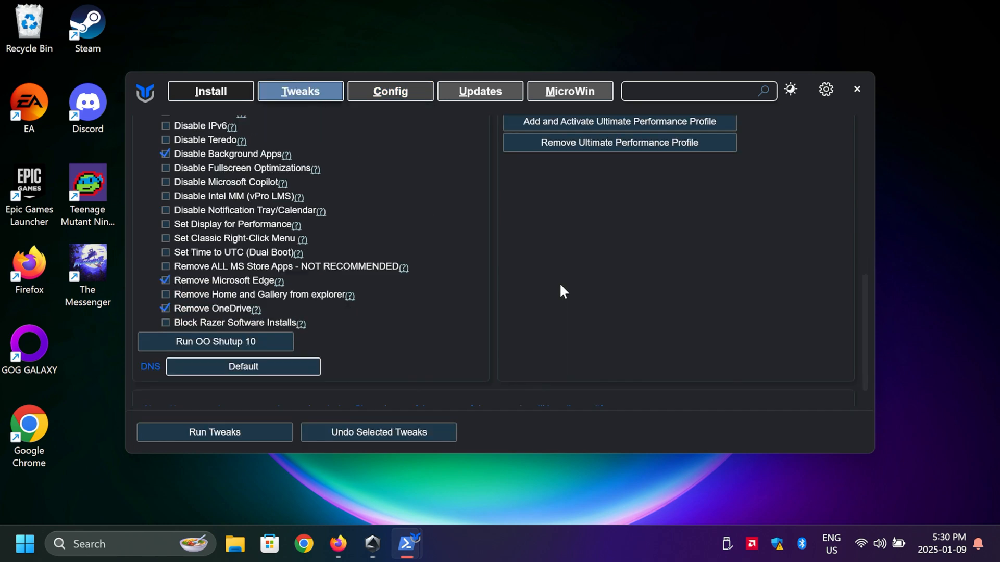
pyautogui.scroll(3)
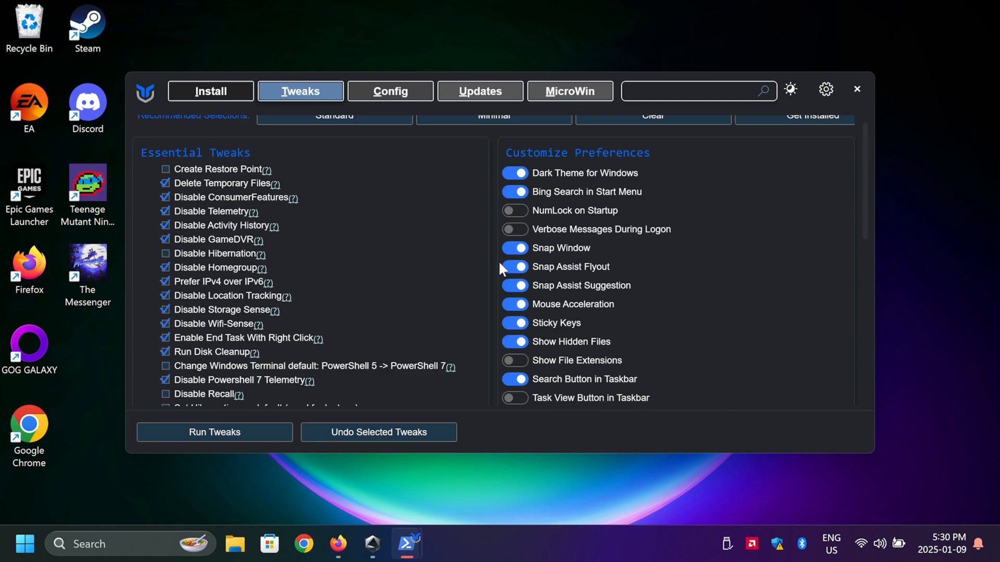
pyautogui.scroll(3)
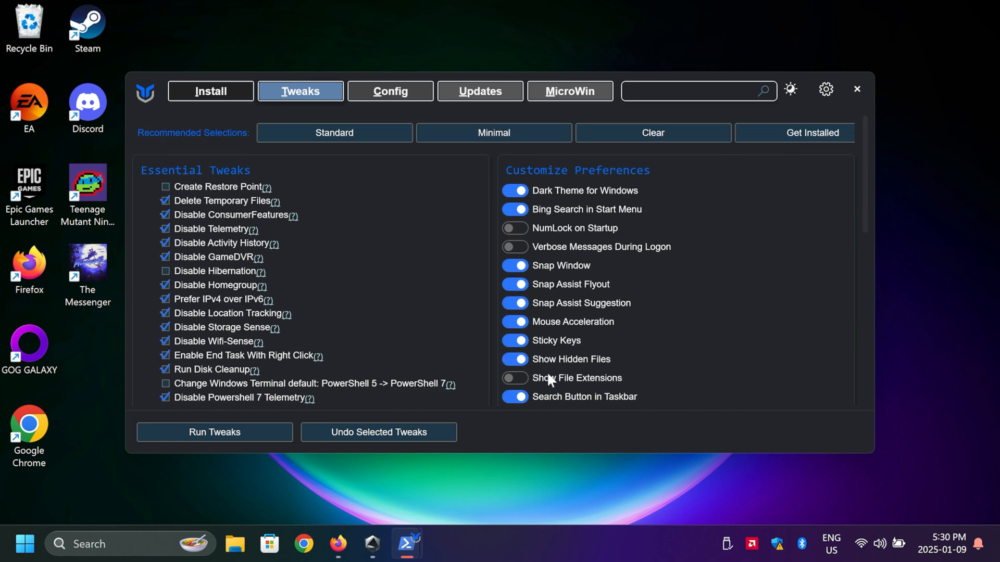
pyautogui.moveTo(481, 292)
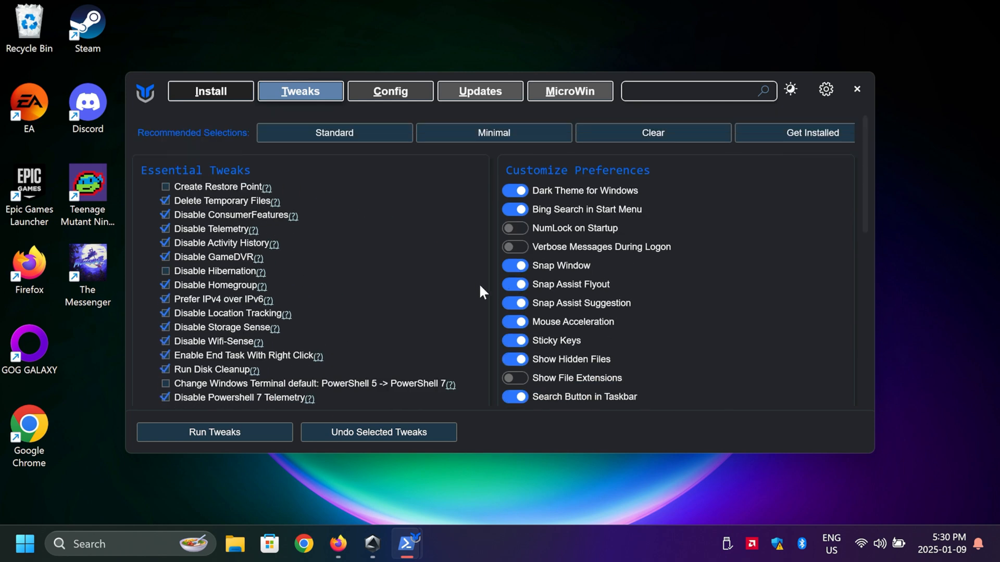
# - Browse the Install tab app list, then close the 'Tweaks are Finished' PowerShell console
pyautogui.click(210, 90)
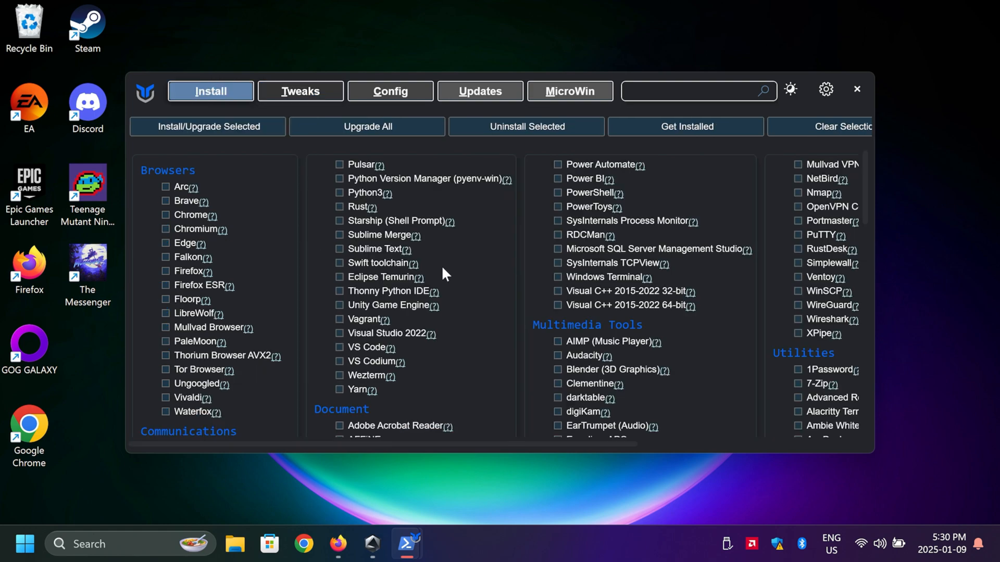
pyautogui.scroll(-3)
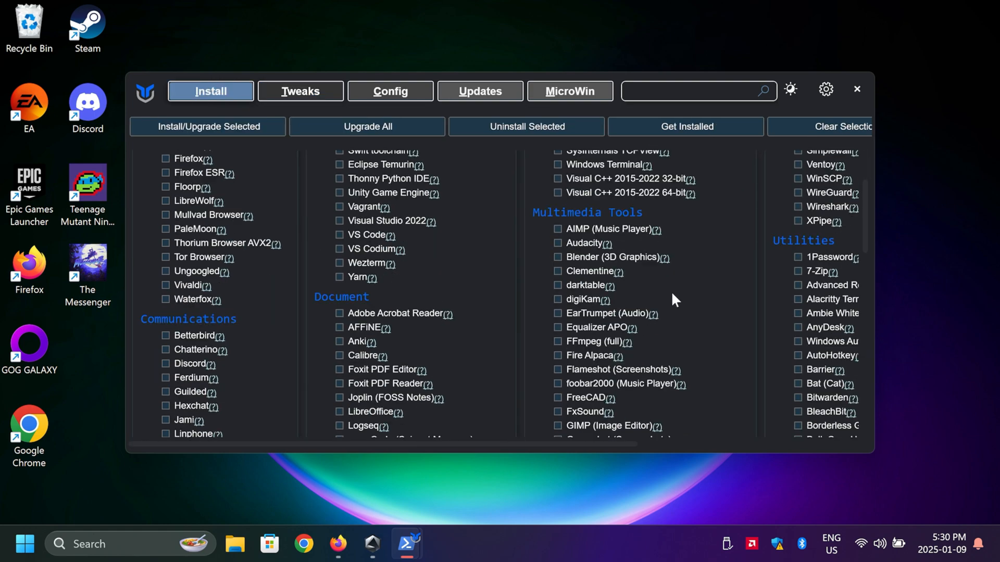
pyautogui.scroll(-3)
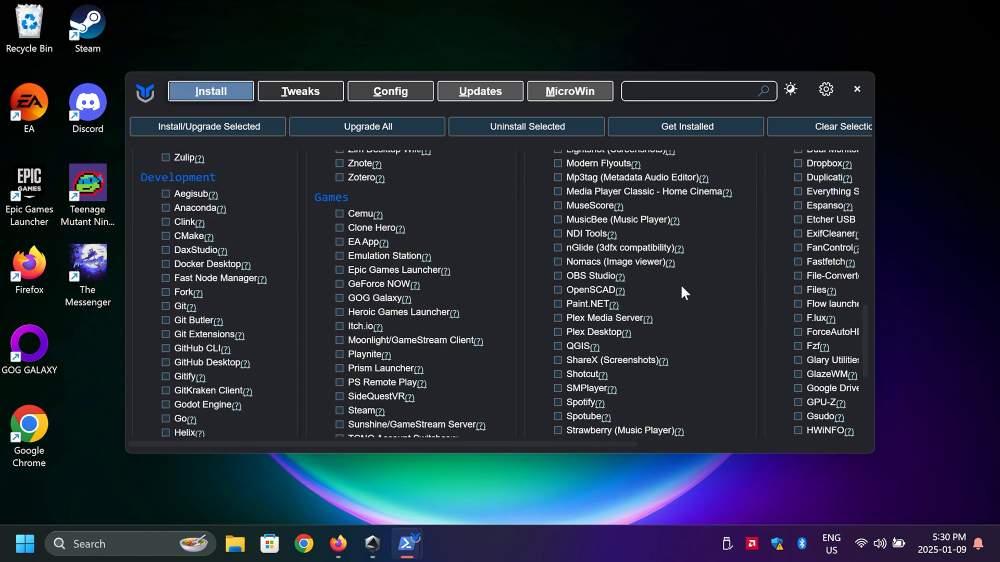
pyautogui.scroll(-3)
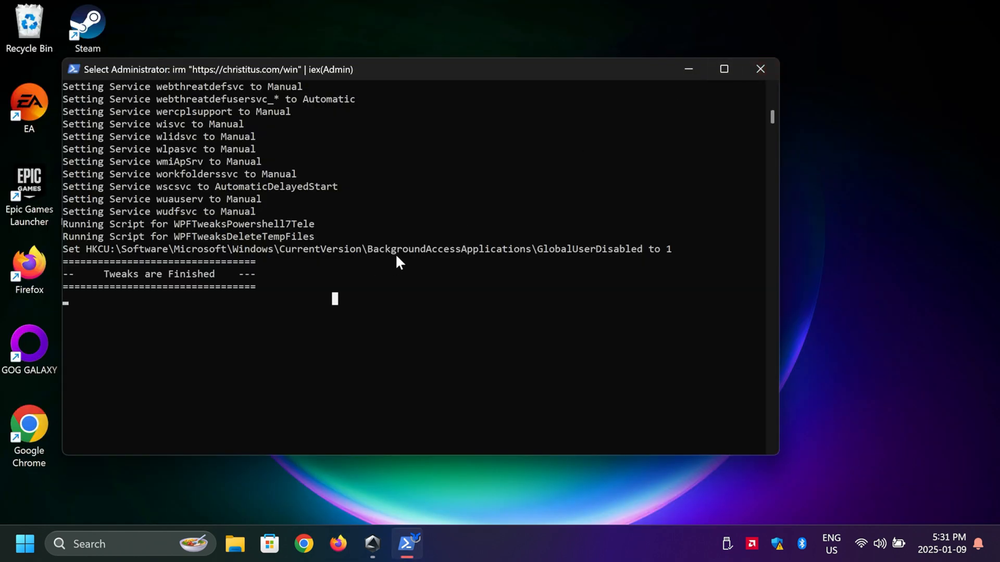
pyautogui.click(759, 69)
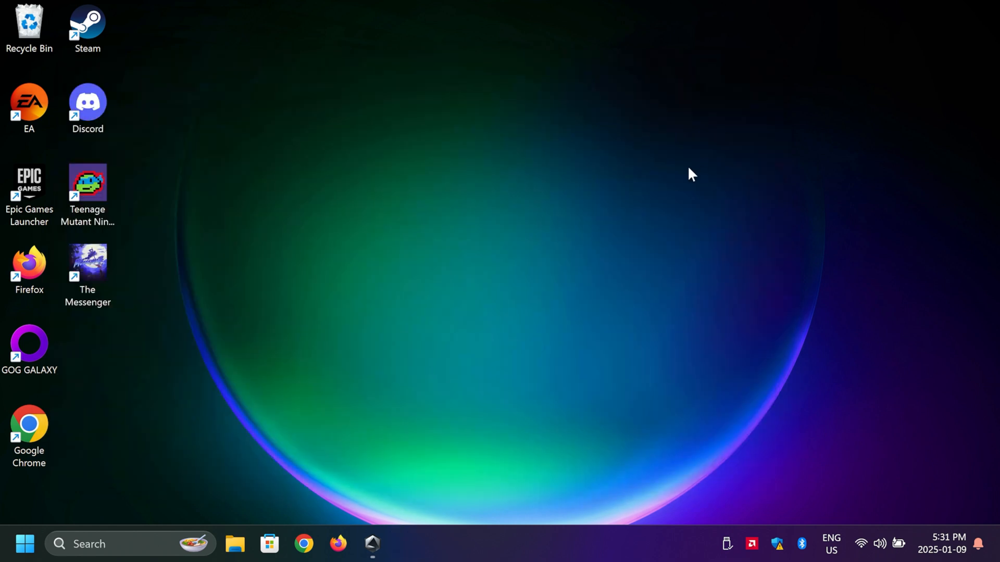
pyautogui.moveTo(156, 505)
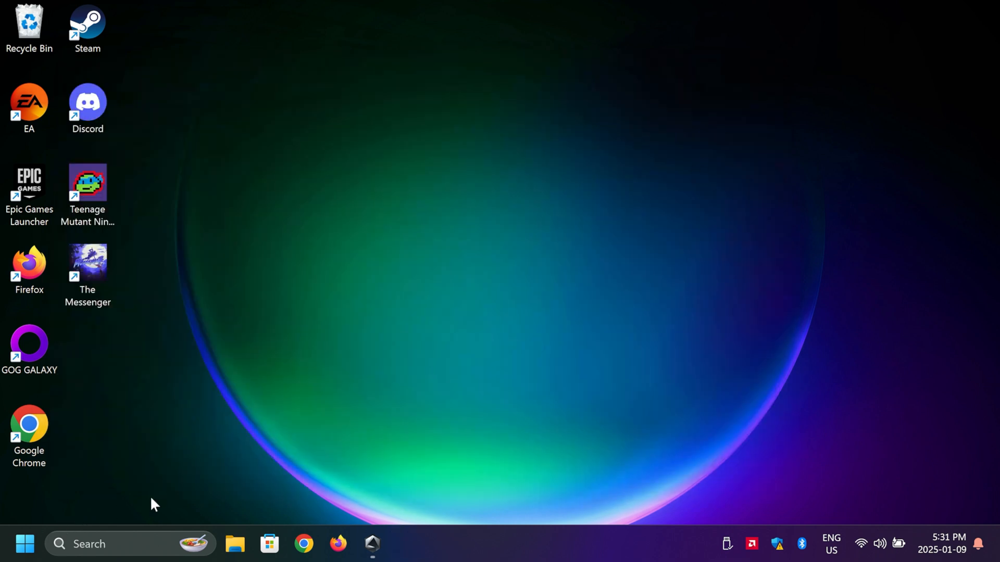
# - Search 'core isolation' and open Core isolation, confirming Memory integrity is off
pyautogui.write('core isolation')
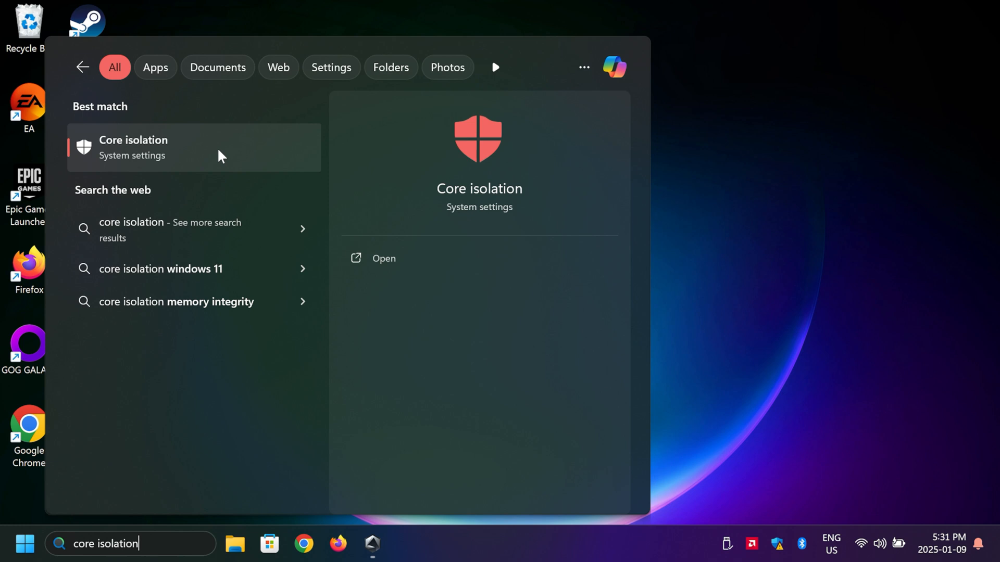
pyautogui.moveTo(173, 543)
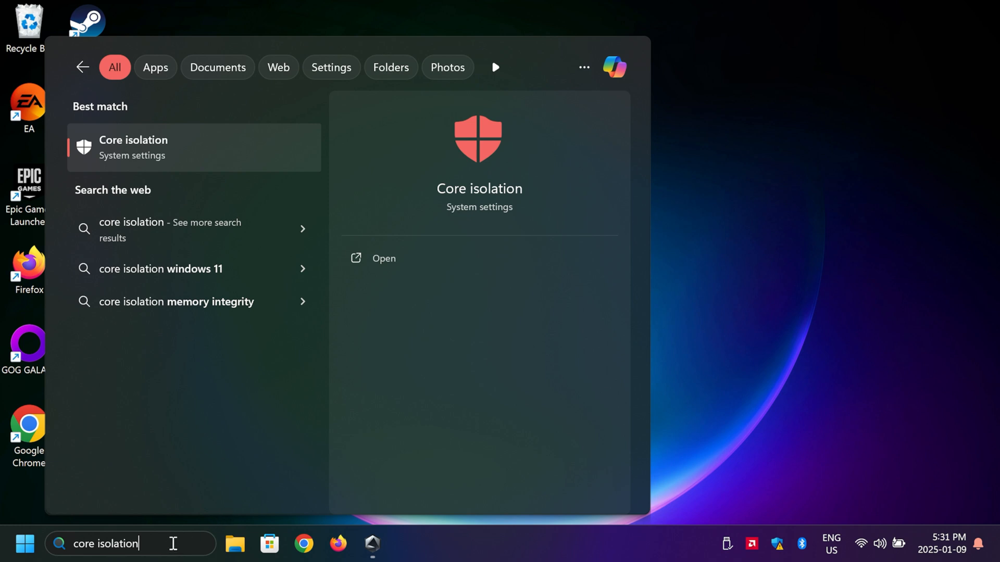
pyautogui.click(383, 259)
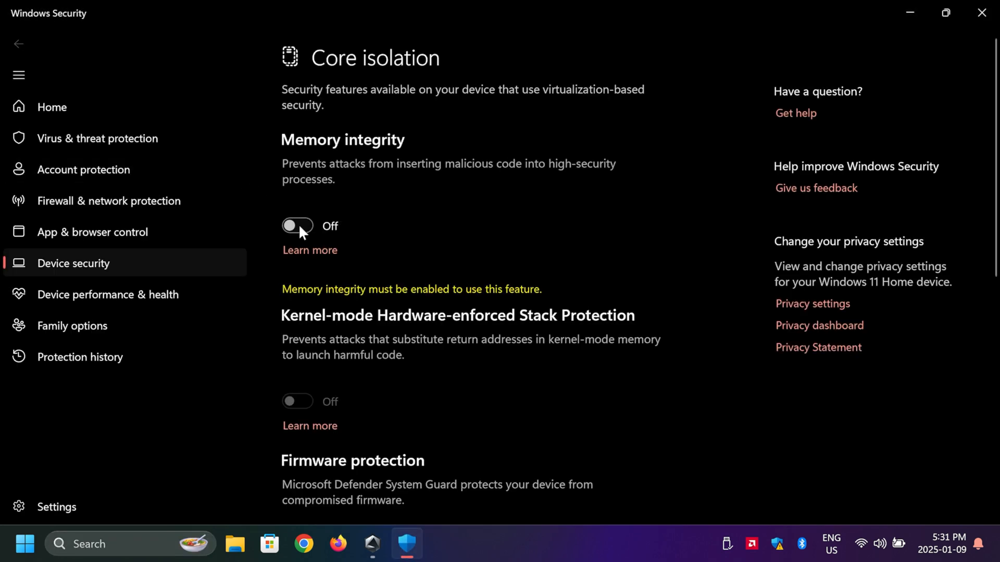
pyautogui.moveTo(312, 229)
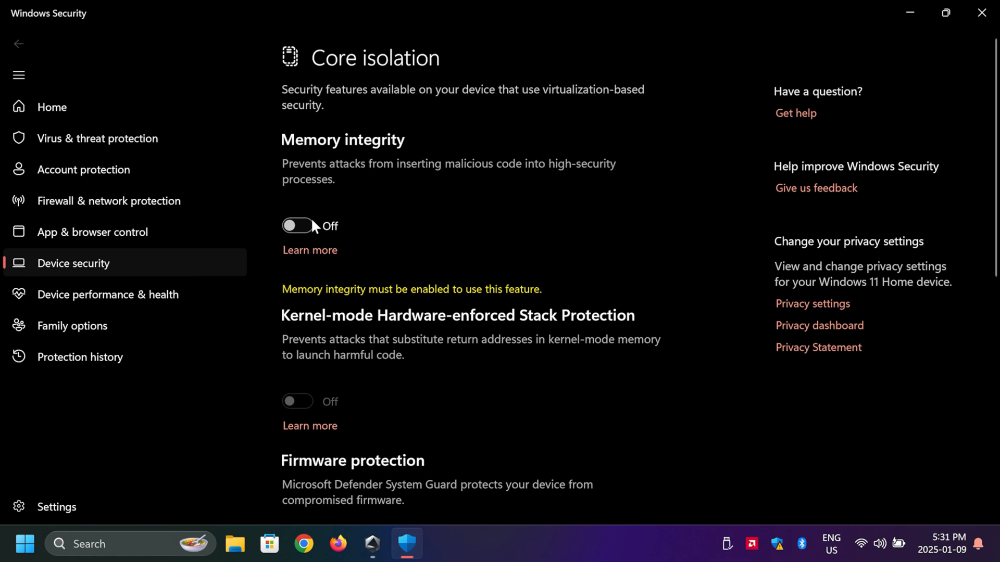
pyautogui.moveTo(372, 239)
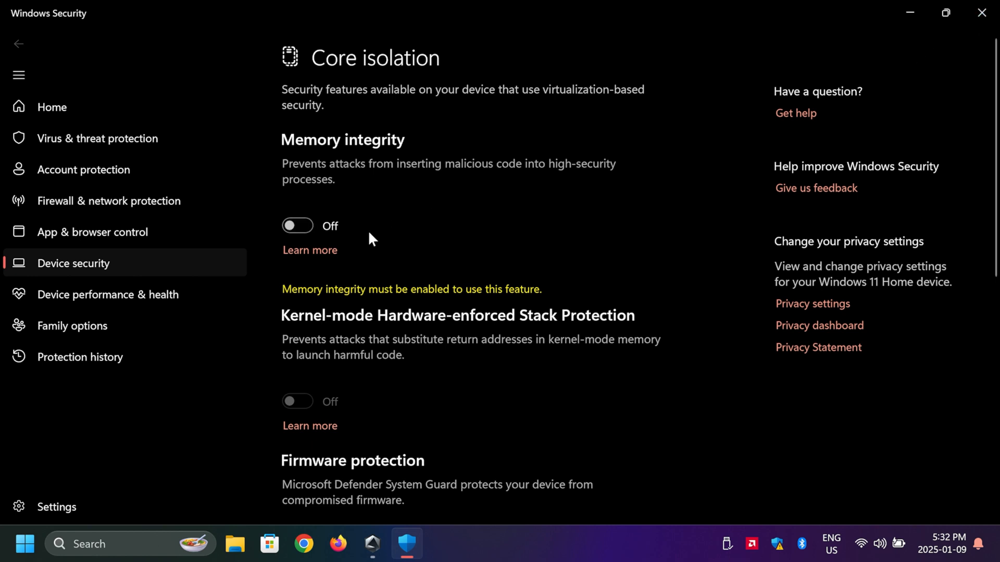
# - Search 'encryption', open Data encryption, then Manage device encryption, confirming it is off
pyautogui.write('encryption')
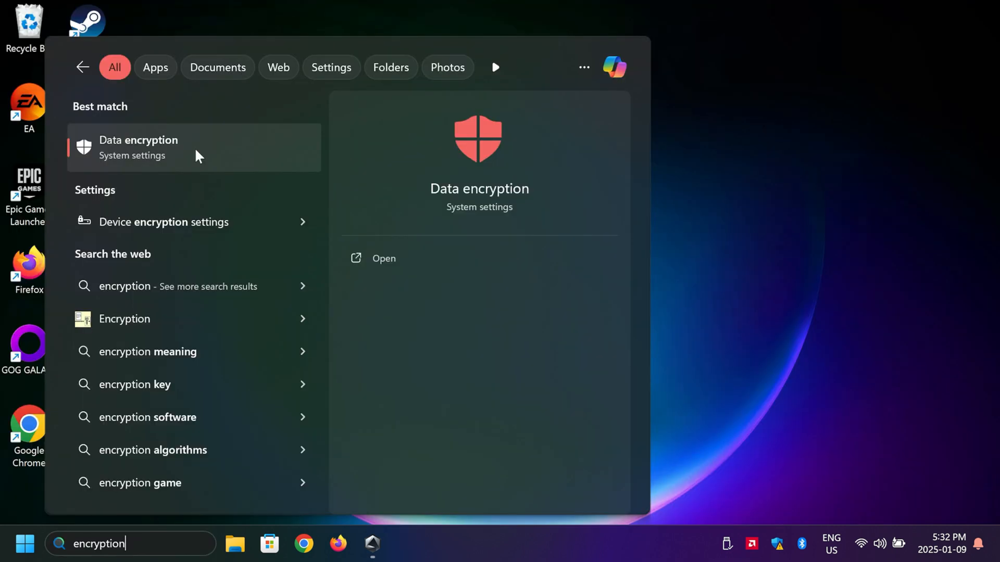
pyautogui.moveTo(167, 155)
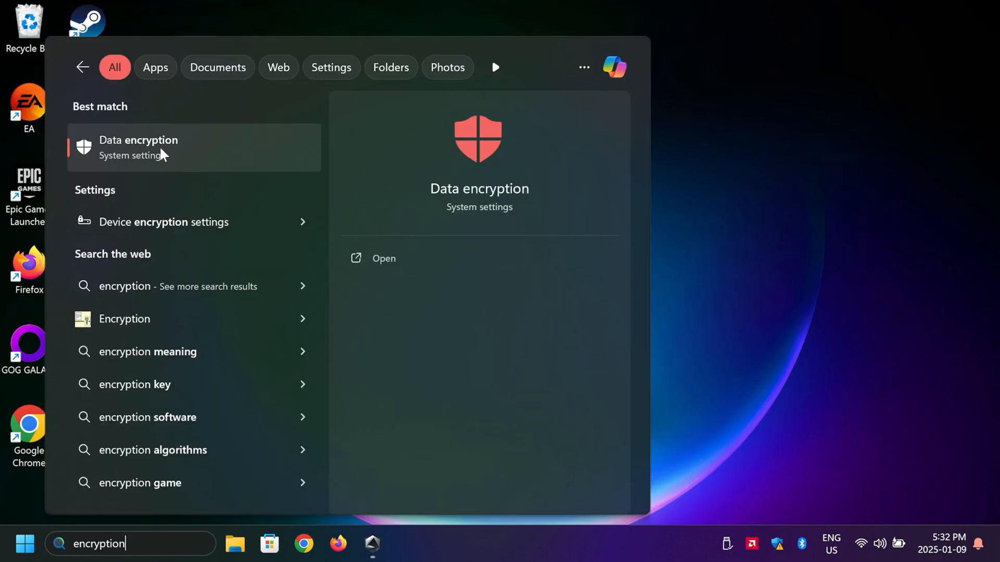
pyautogui.moveTo(134, 199)
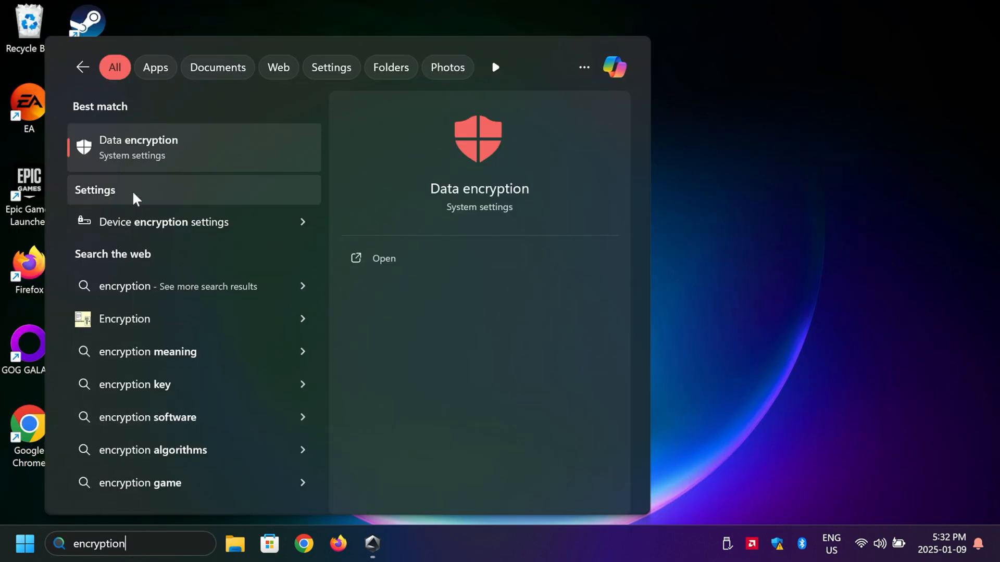
pyautogui.click(383, 258)
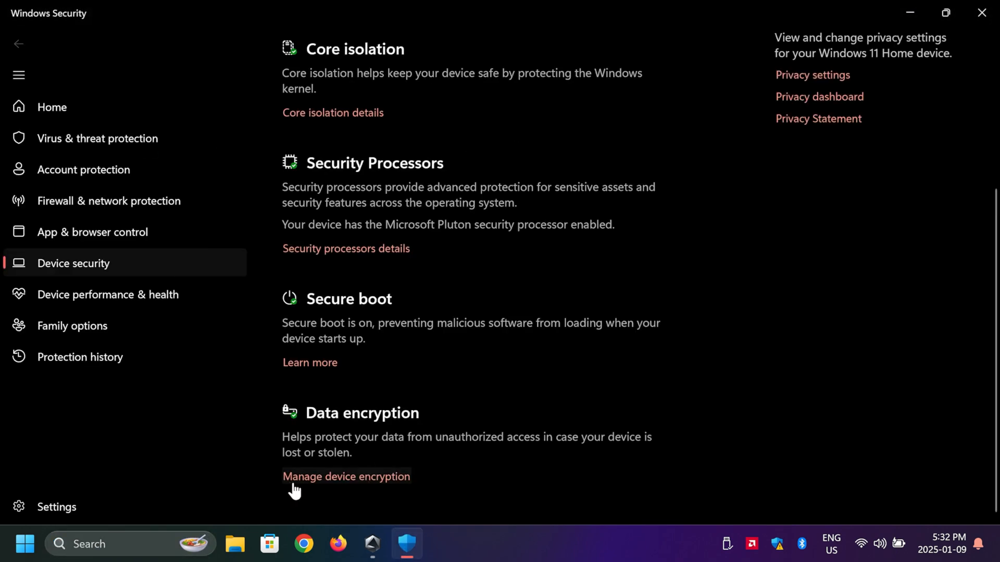
pyautogui.moveTo(380, 483)
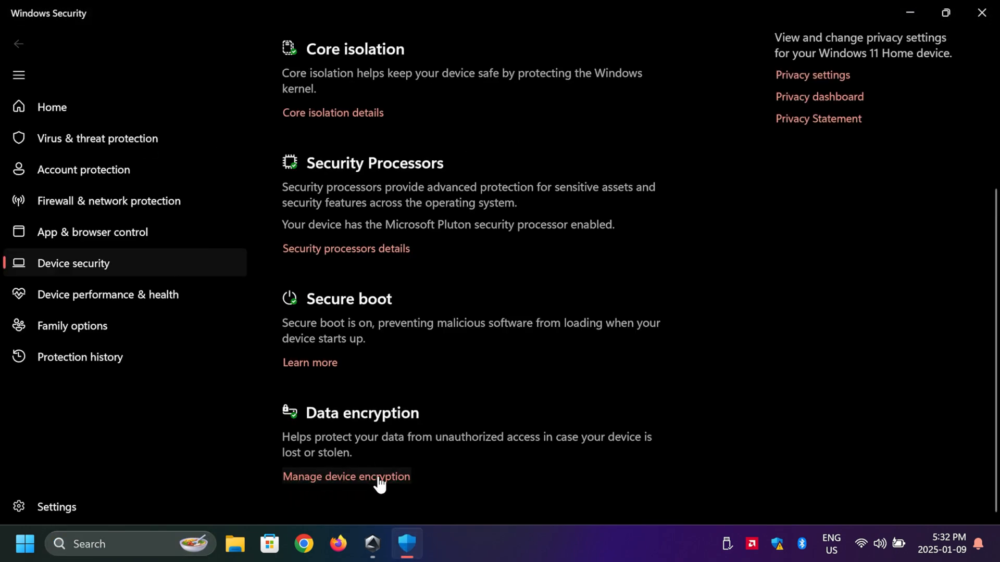
pyautogui.click(346, 476)
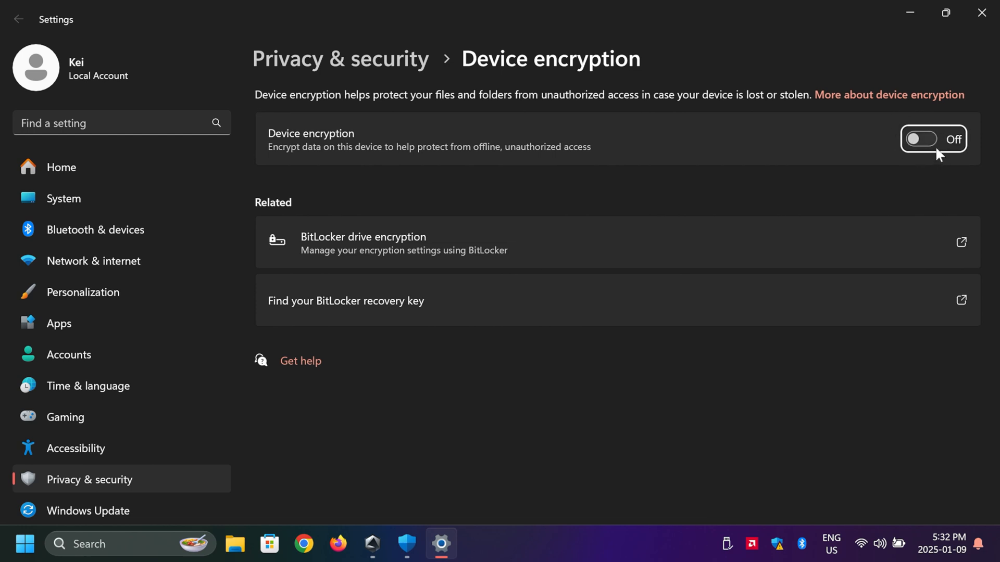
pyautogui.moveTo(942, 150)
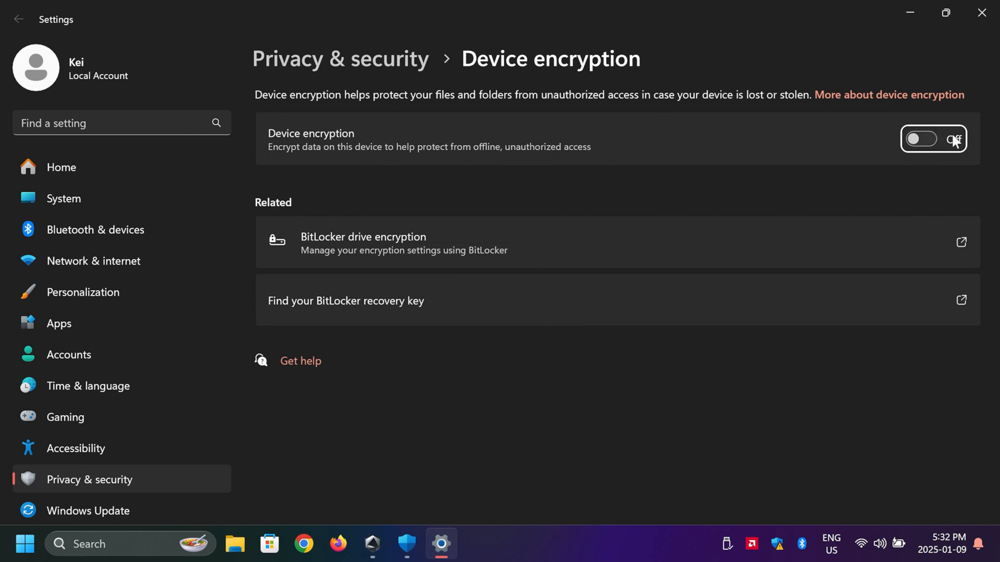
pyautogui.moveTo(941, 144)
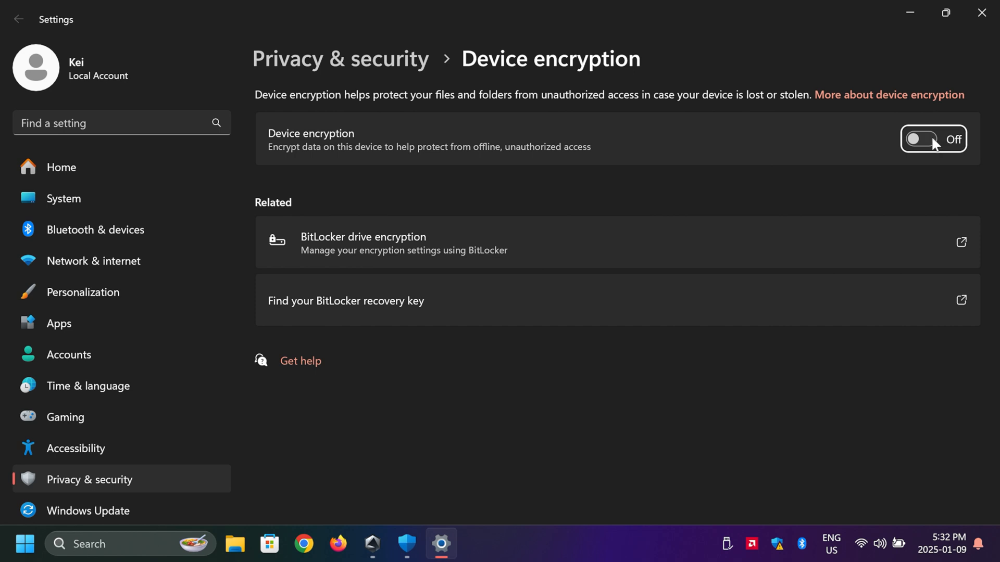
pyautogui.moveTo(938, 132)
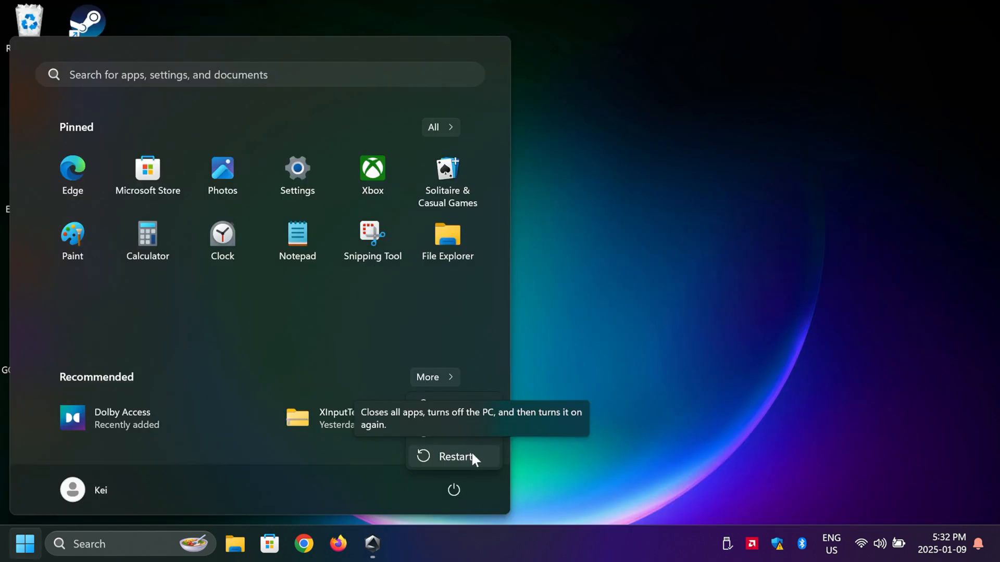
pyautogui.moveTo(465, 432)
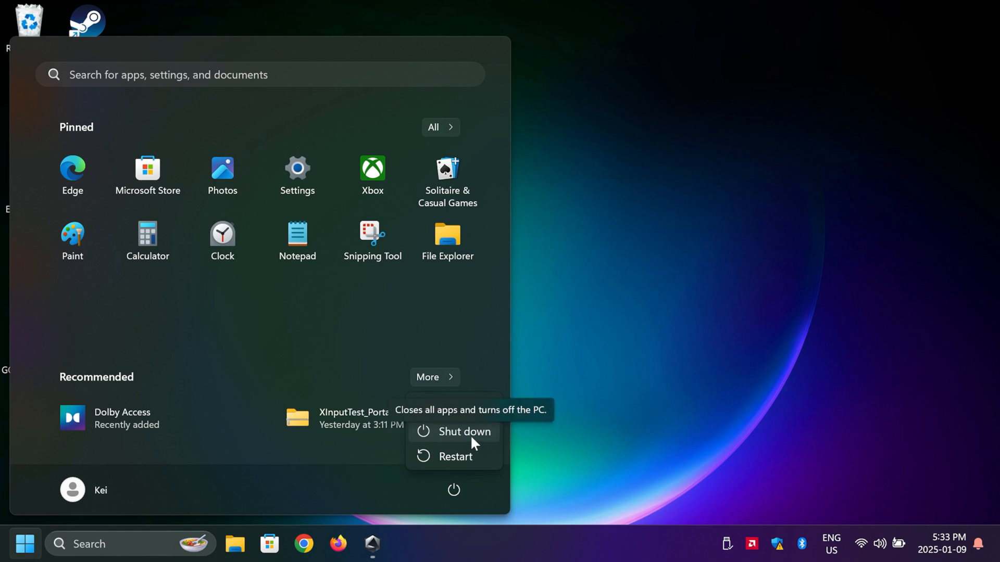